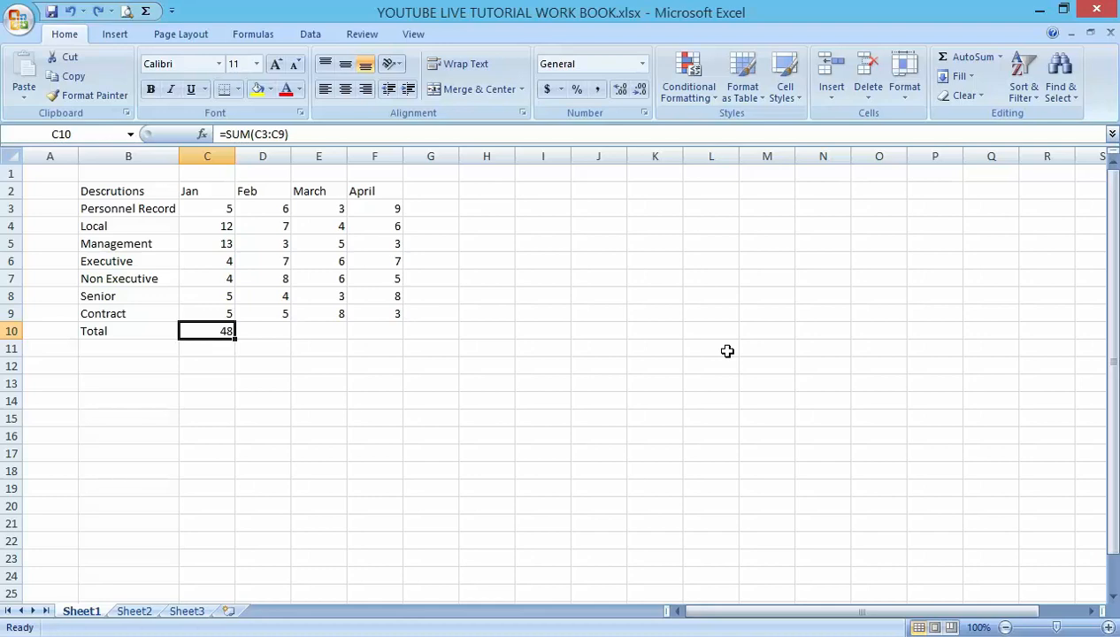
mouse_move(551, 433)
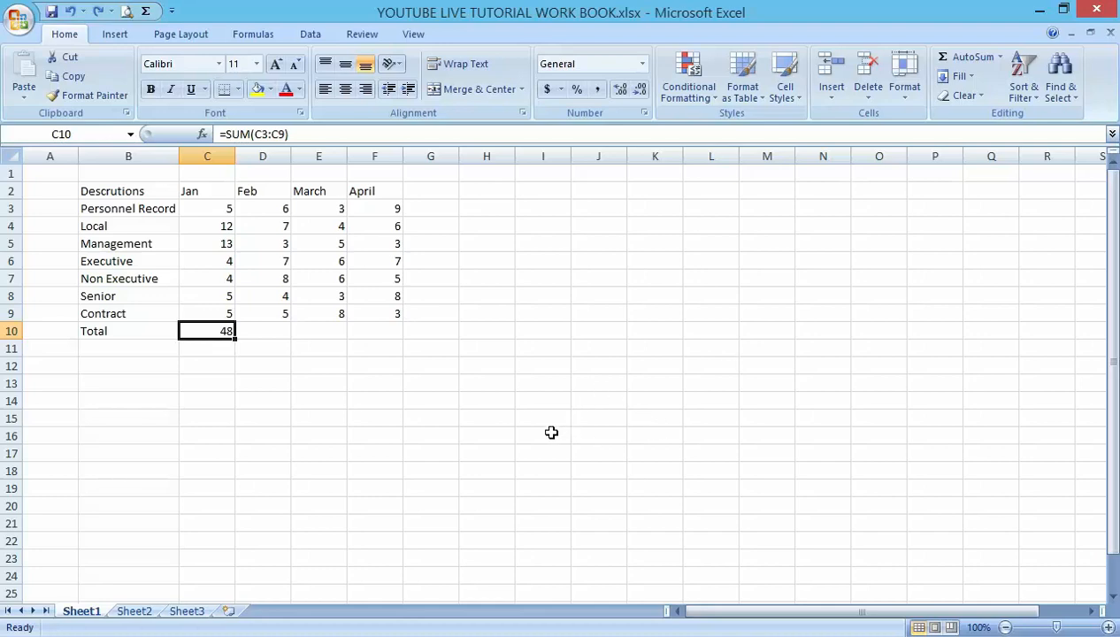
mouse_move(547, 431)
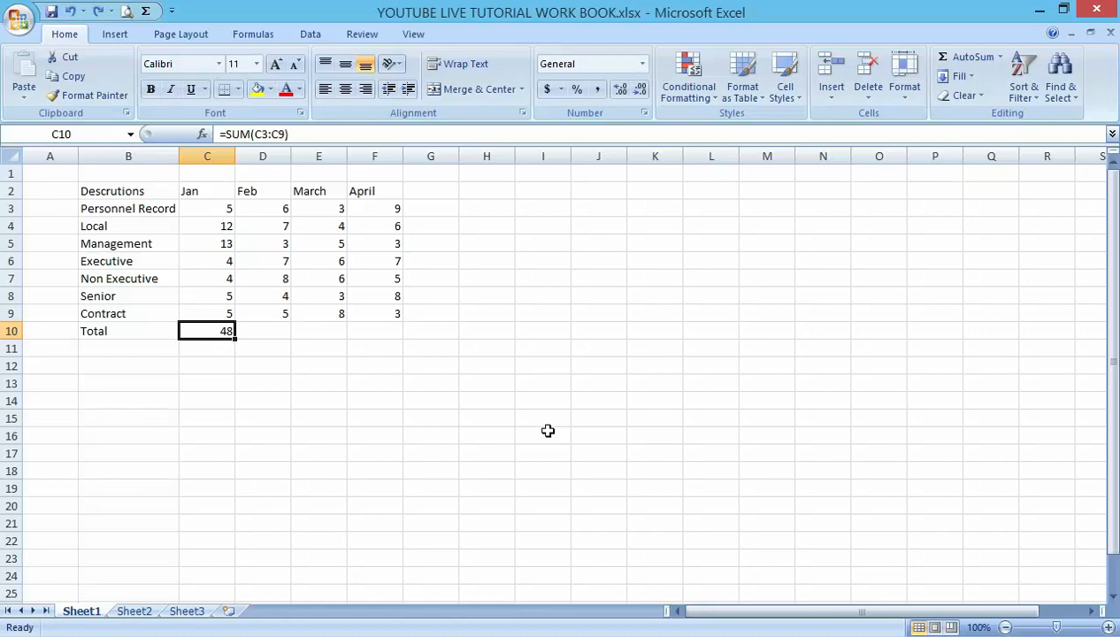
mouse_move(211, 279)
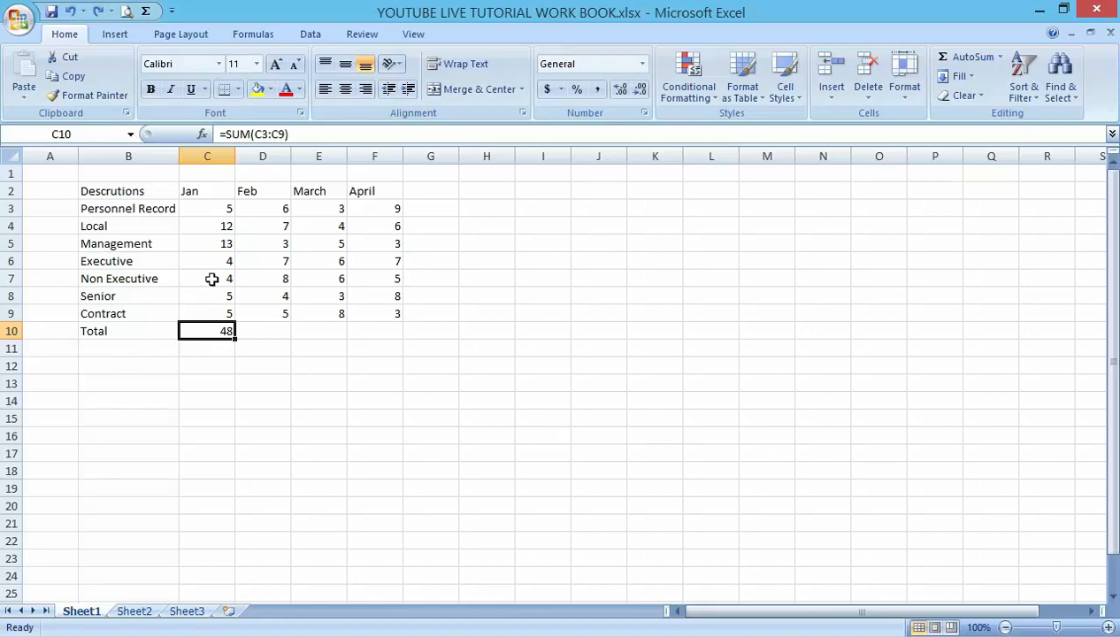
mouse_move(228, 289)
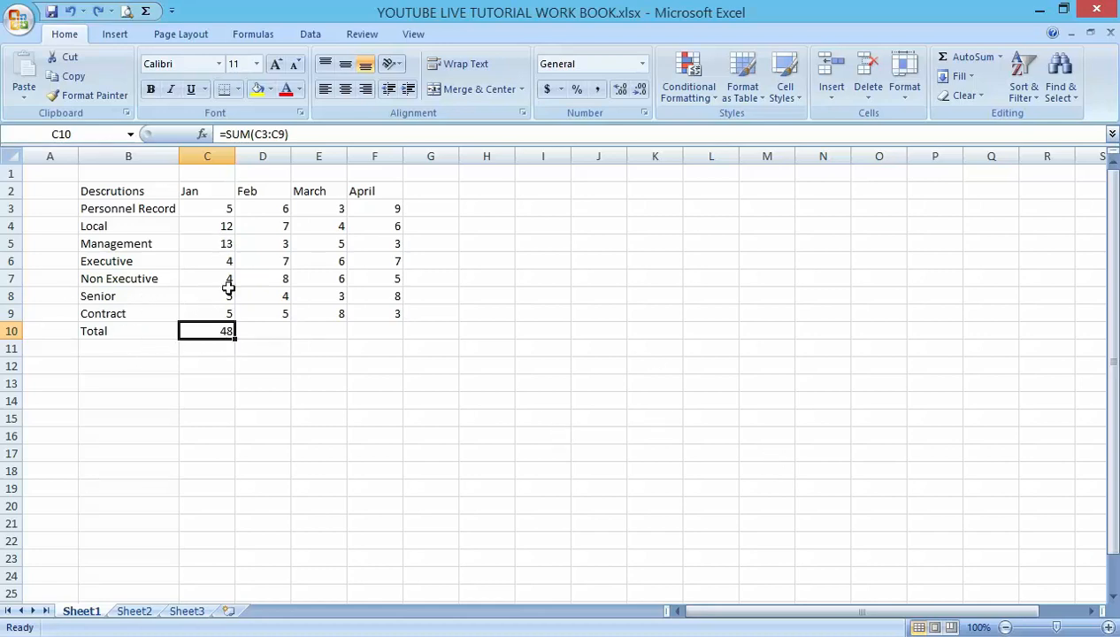
mouse_move(224, 208)
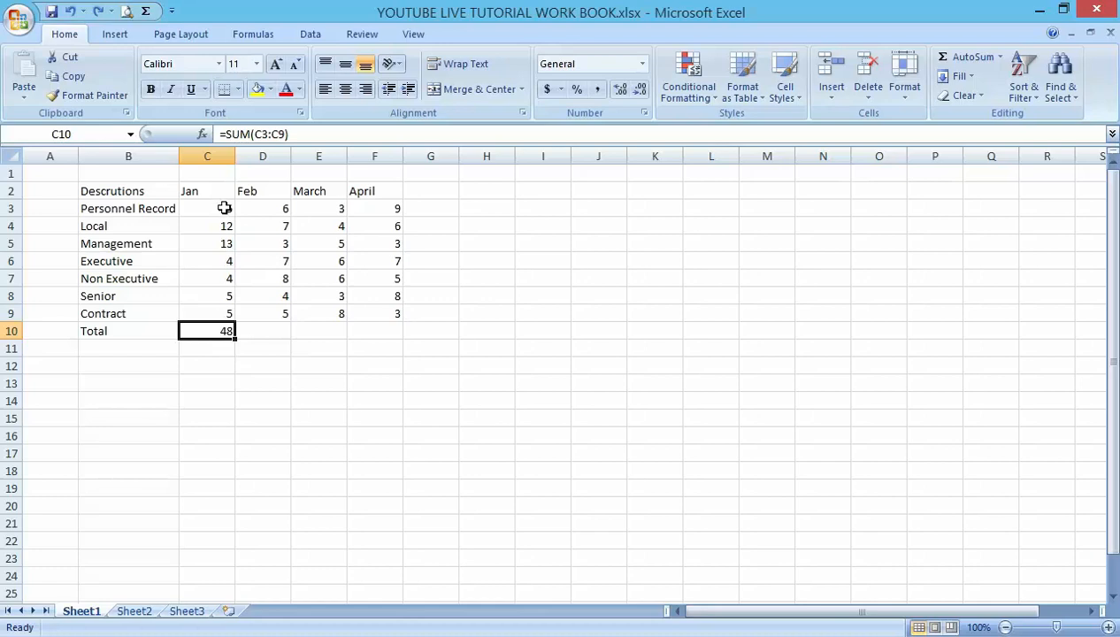
Inspect the Jan total formula in C10 and leave it unchanged
left_click(206, 208)
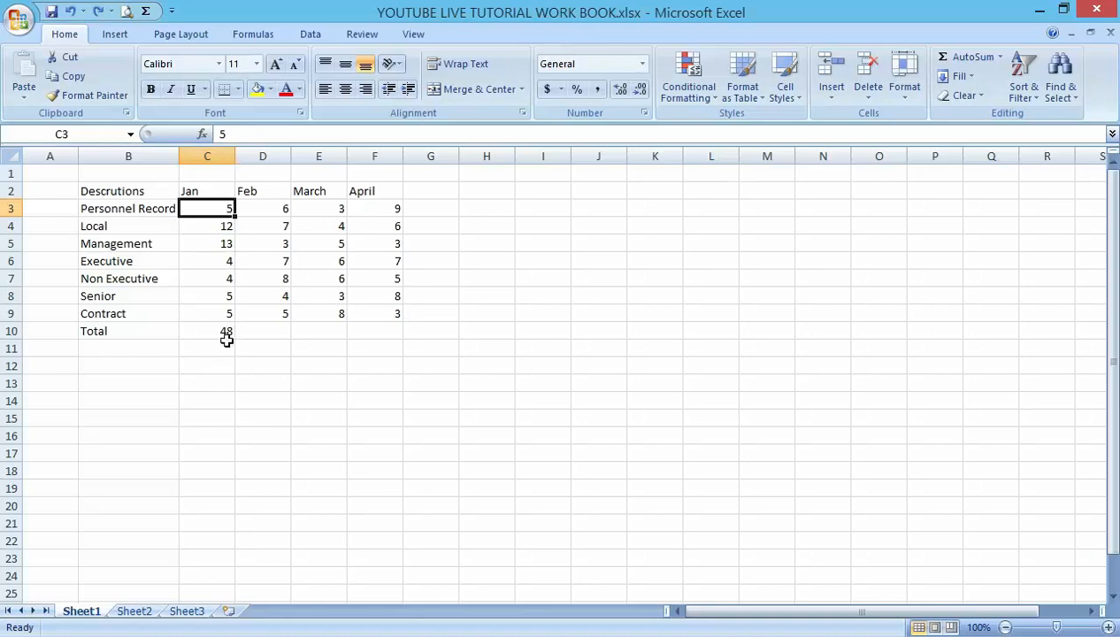
left_click(206, 331)
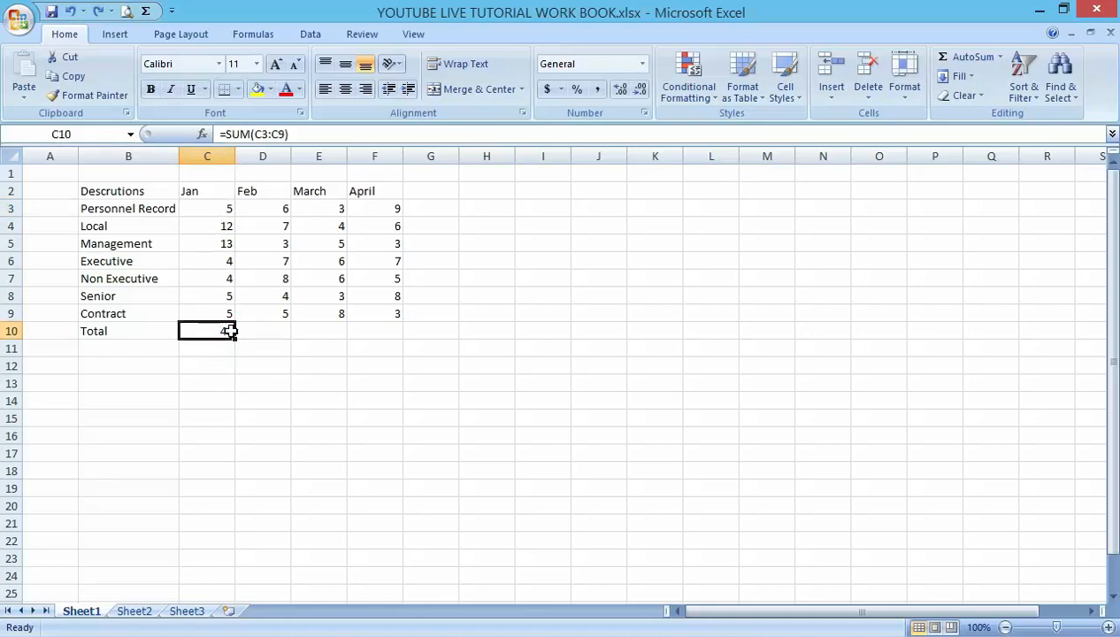
double_click(207, 330)
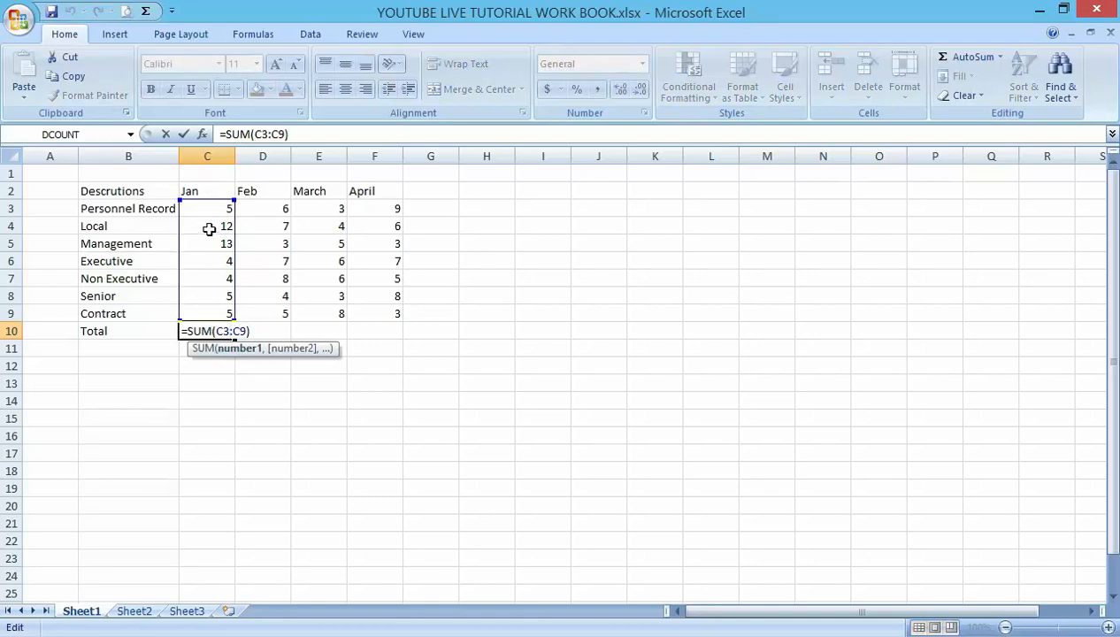
mouse_move(213, 268)
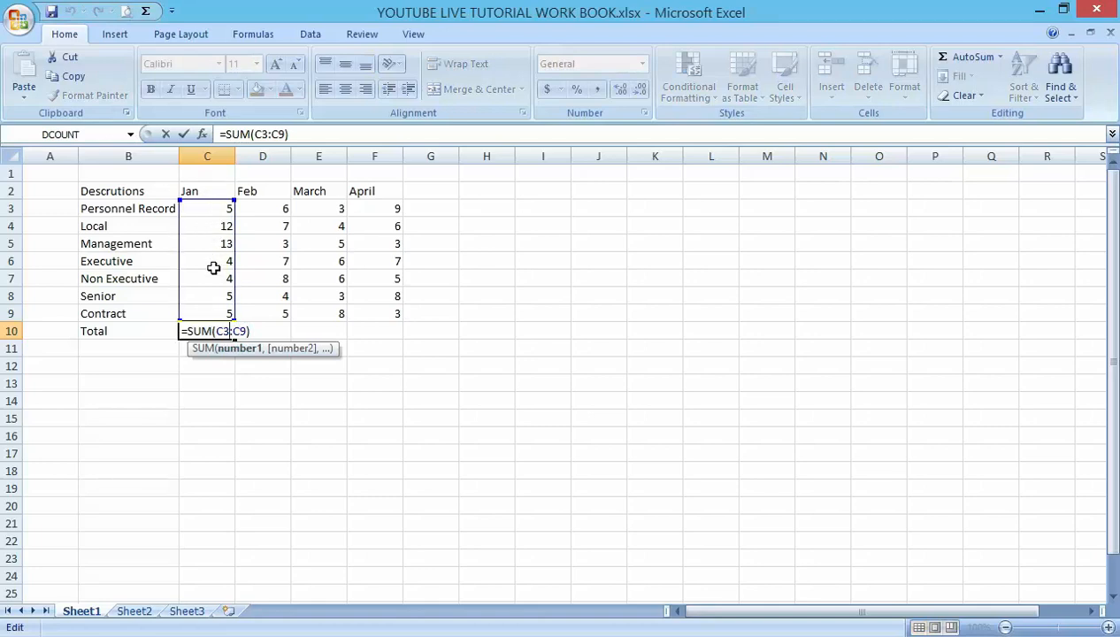
mouse_move(223, 275)
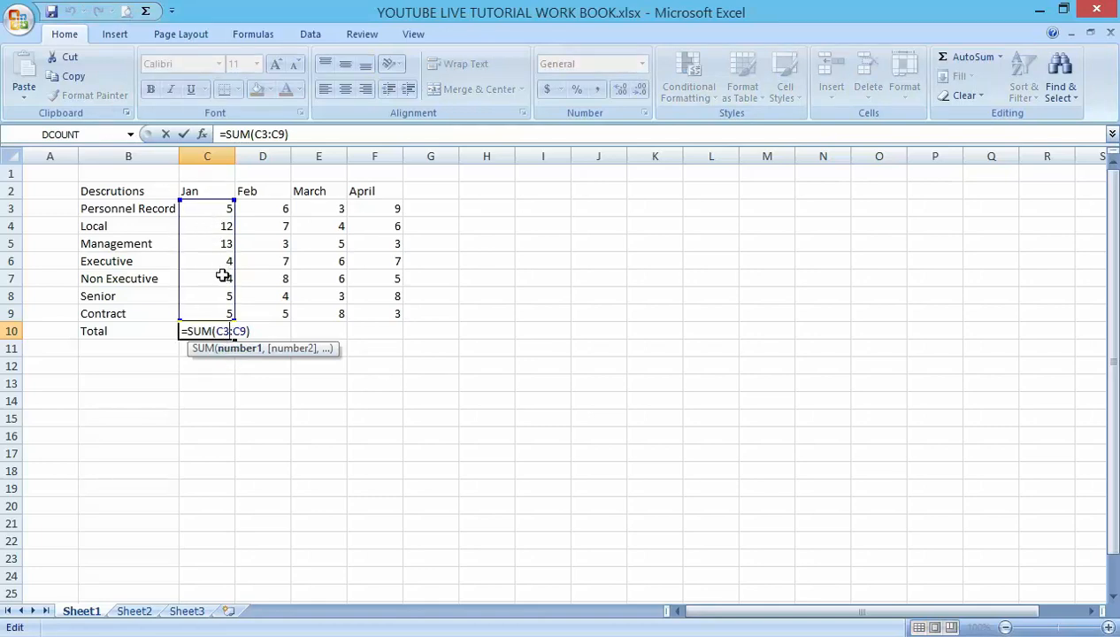
key("Return")
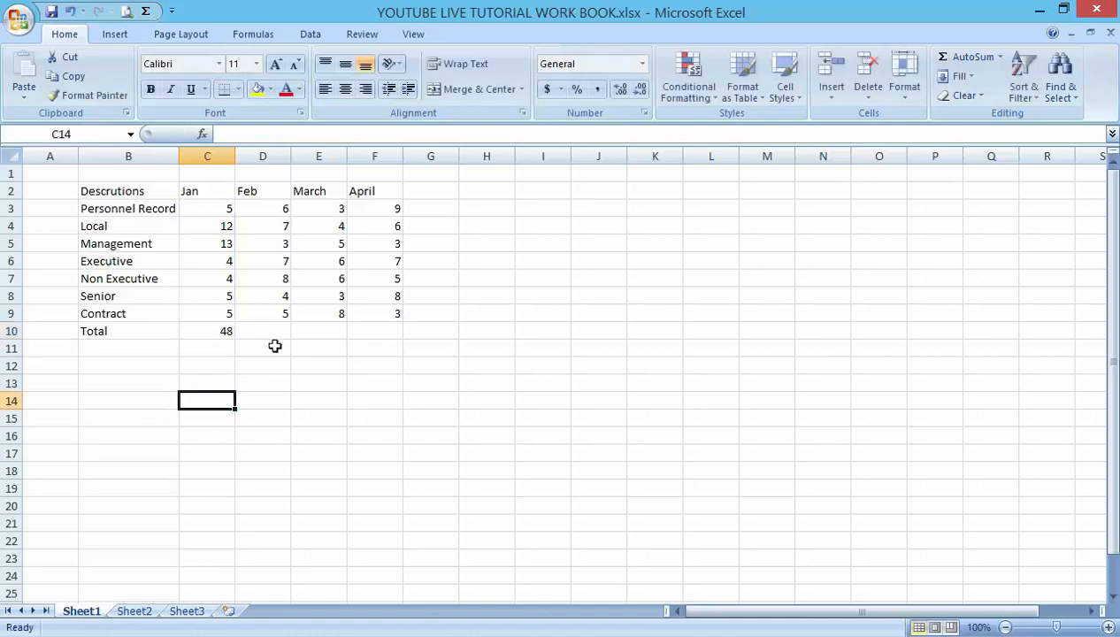
mouse_move(116, 337)
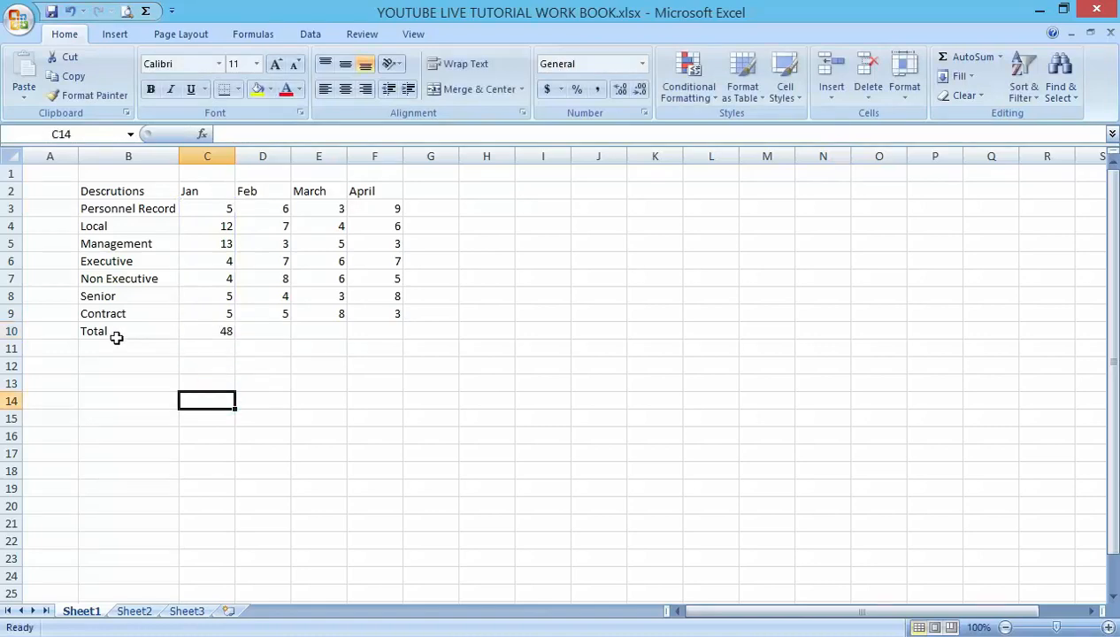
mouse_move(230, 215)
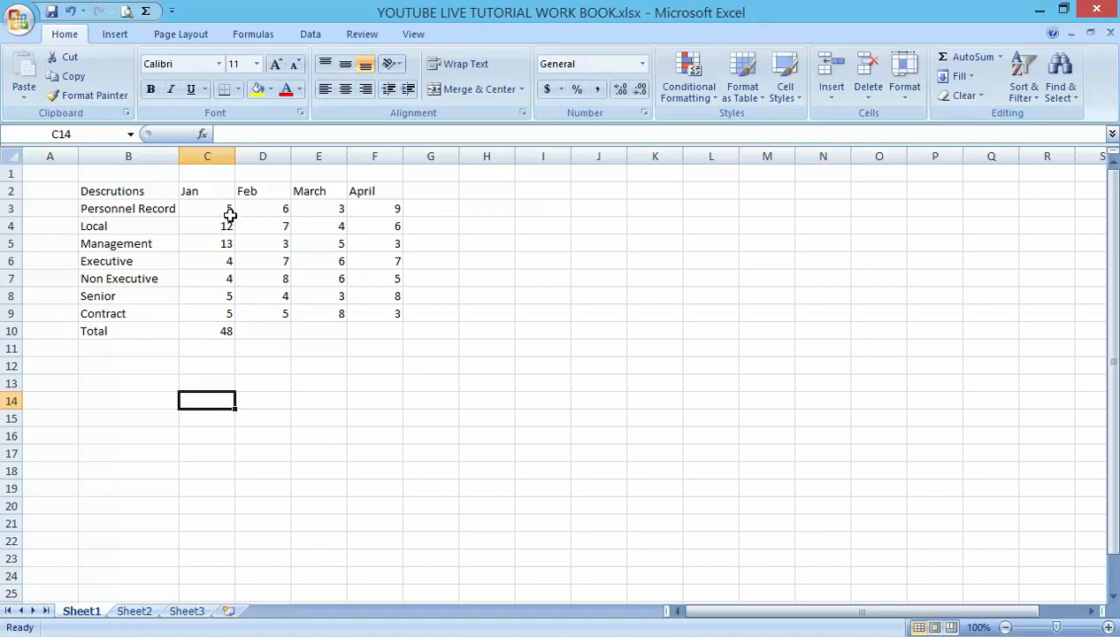
Fill the total across to April (40, 35, 41) and bold row 10's totals
left_click_drag(230, 208, 371, 297)
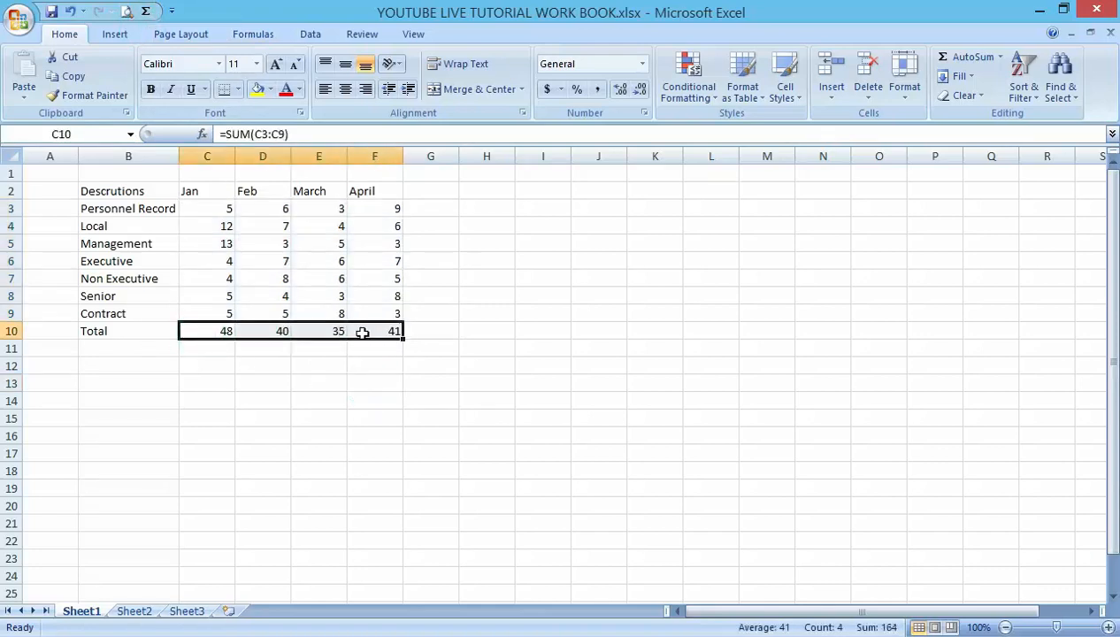
left_click(374, 383)
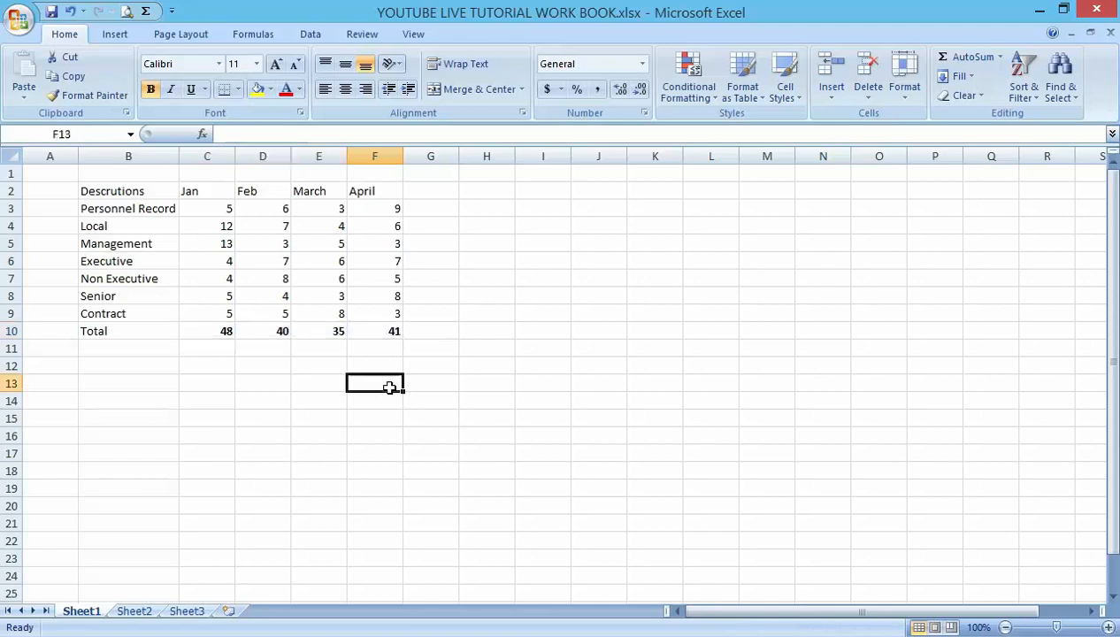
left_click(430, 190)
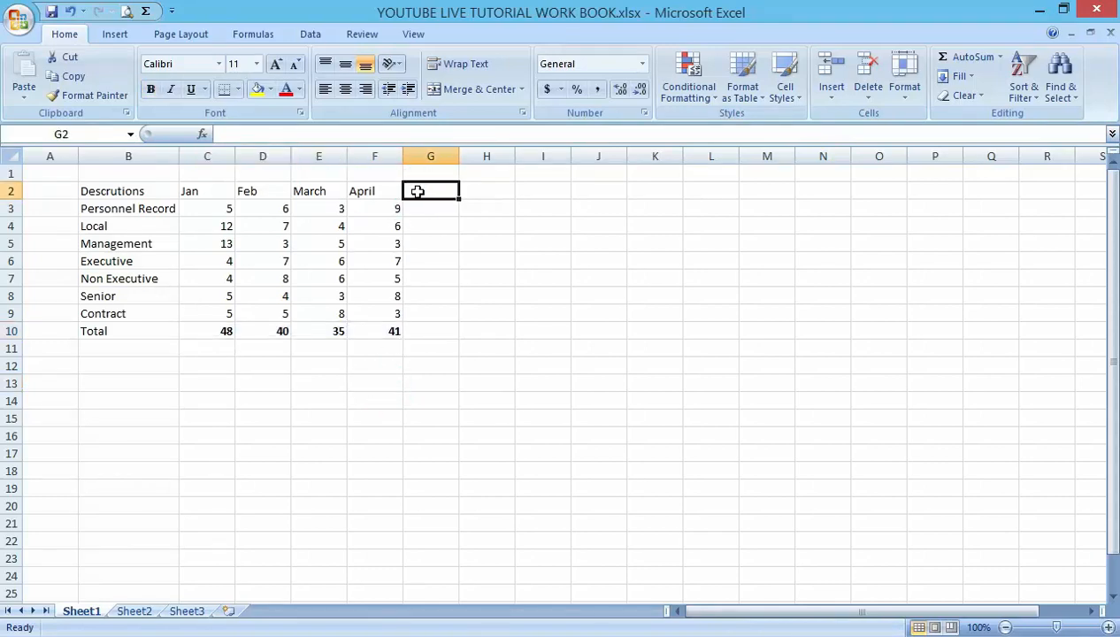
Enter the heading 'Total' in cell G2
type("Tot")
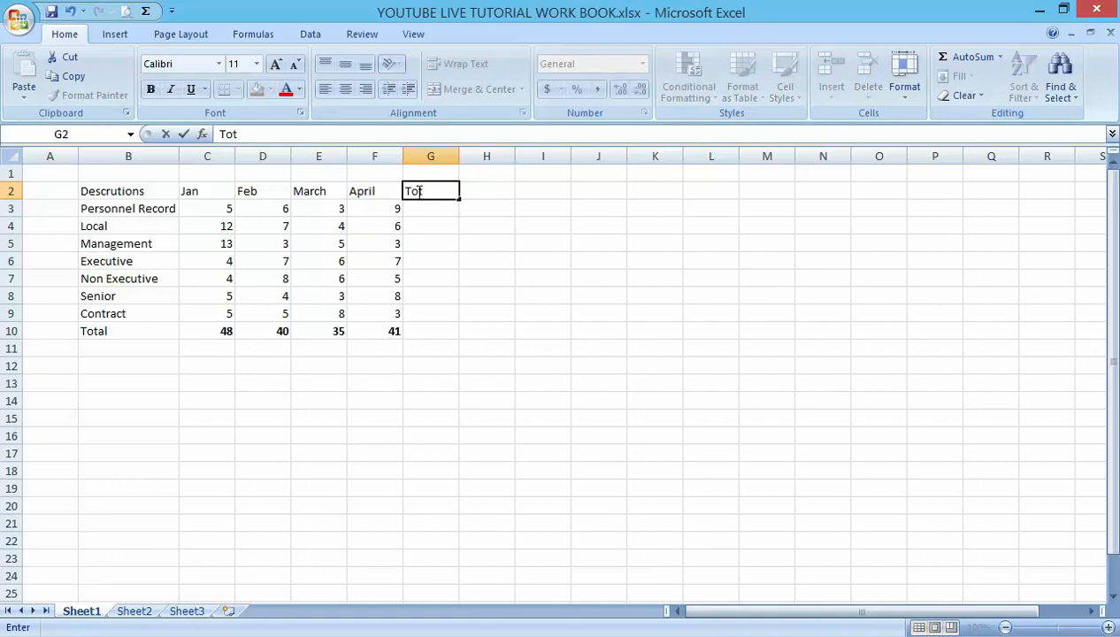
type("al")
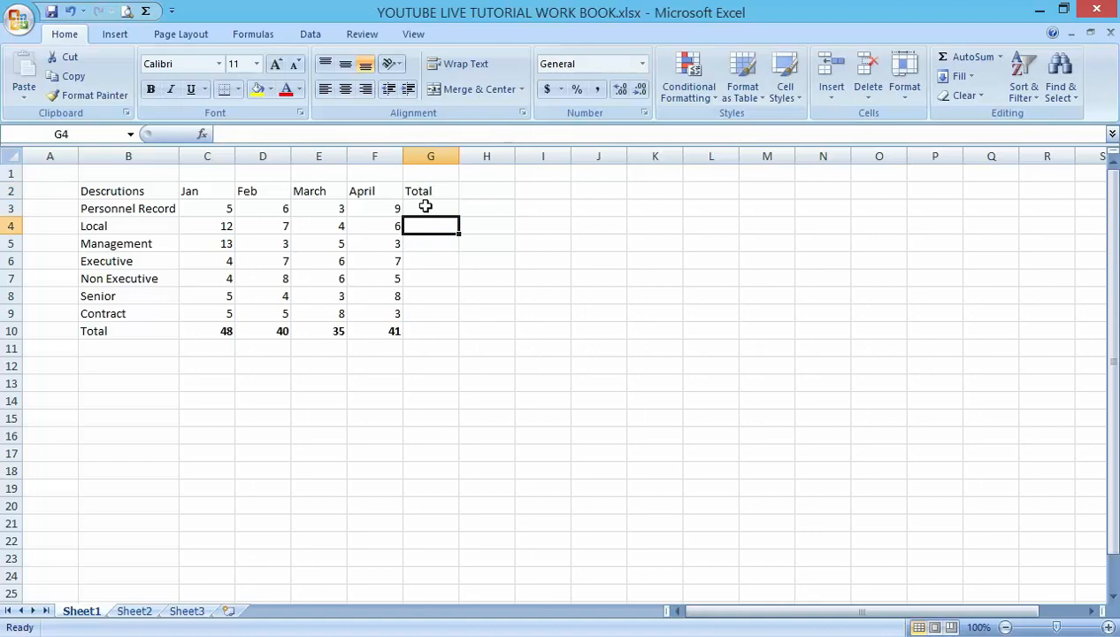
left_click(430, 208)
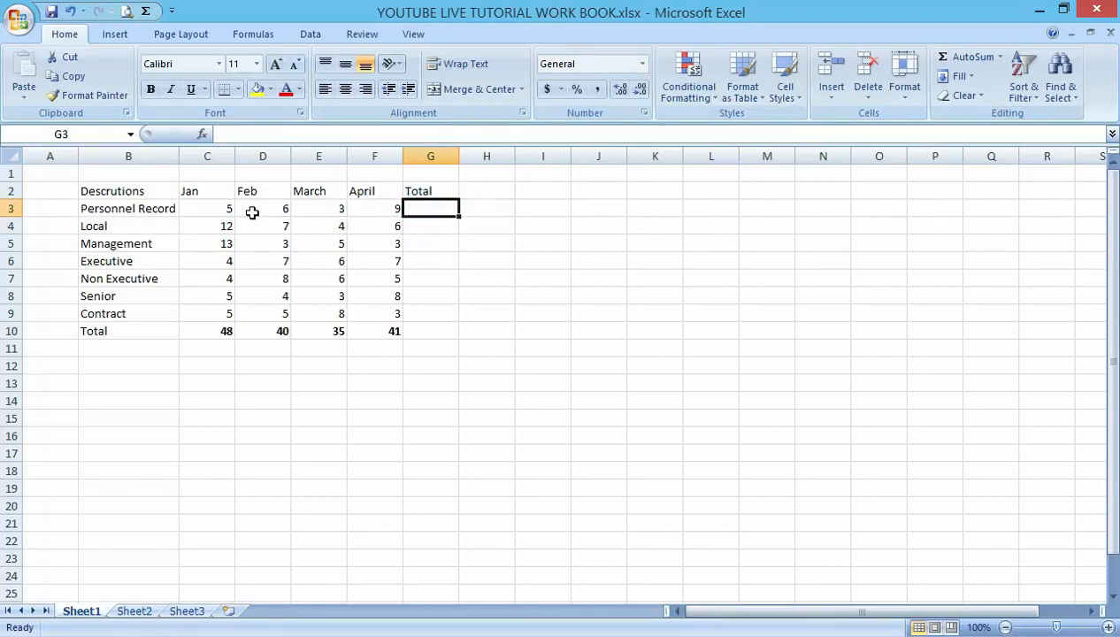
mouse_move(439, 207)
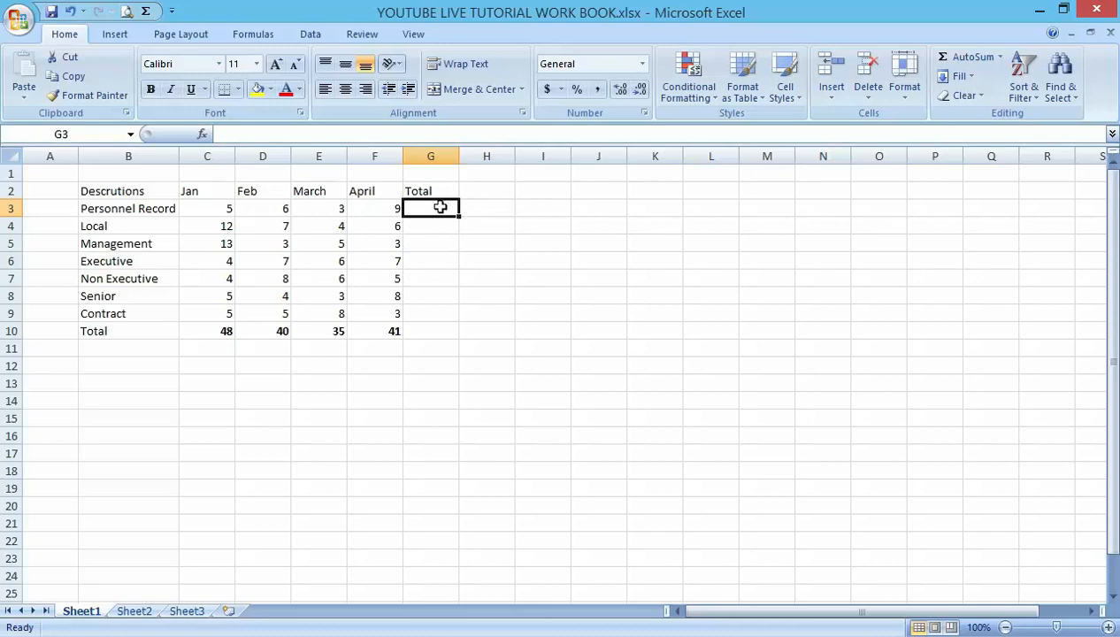
Build the formula =C3+D3+E3+F3 in G3 for Personnel Record
type("=")
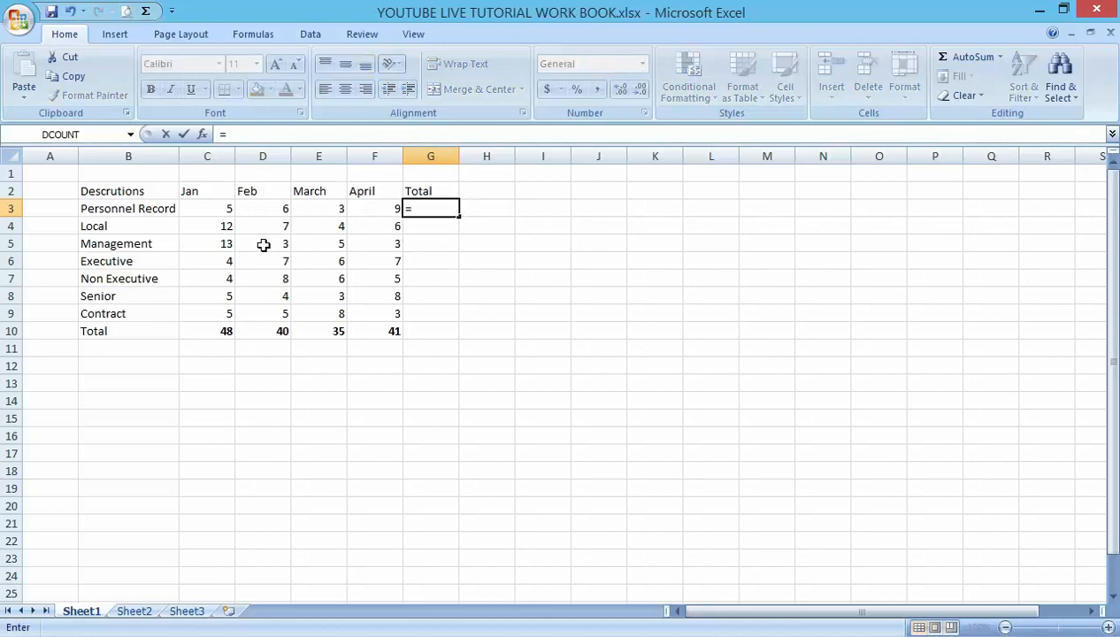
mouse_move(229, 212)
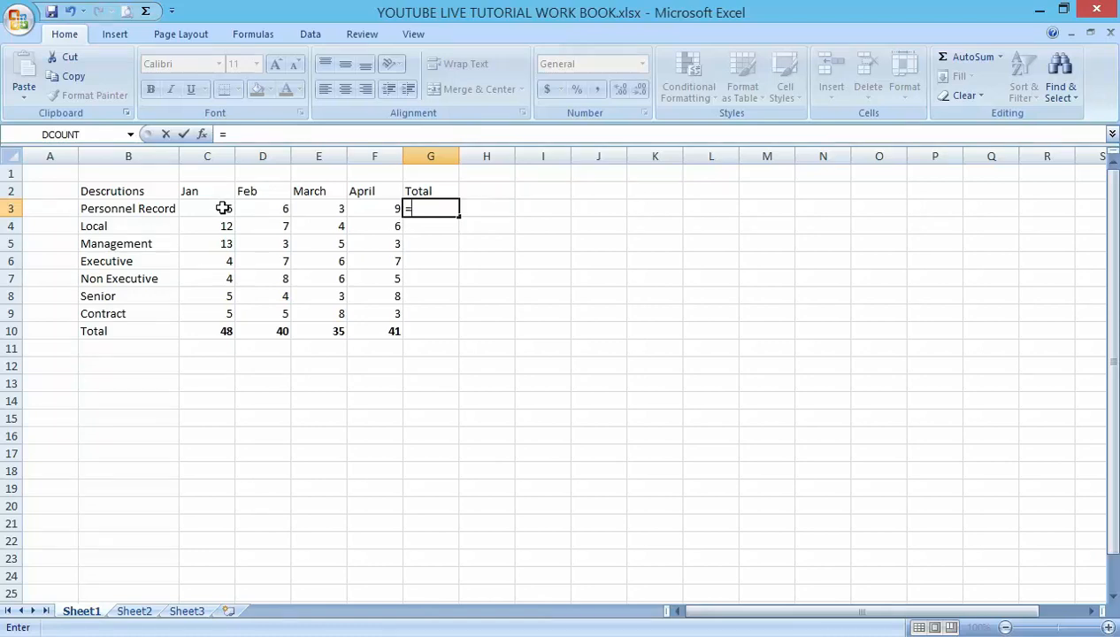
left_click(206, 208)
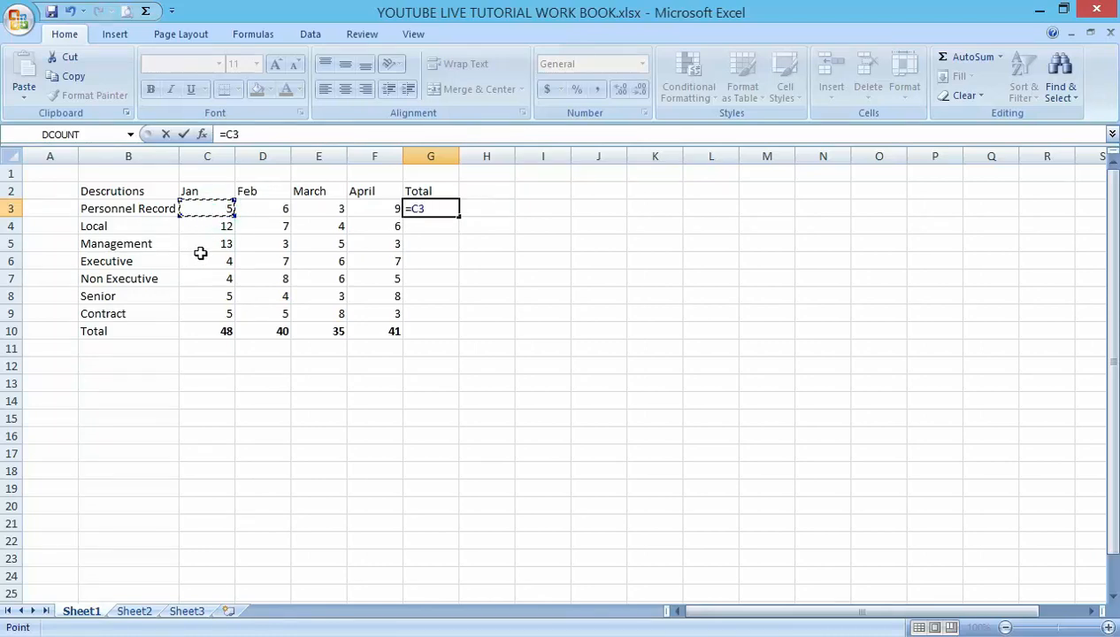
type("+")
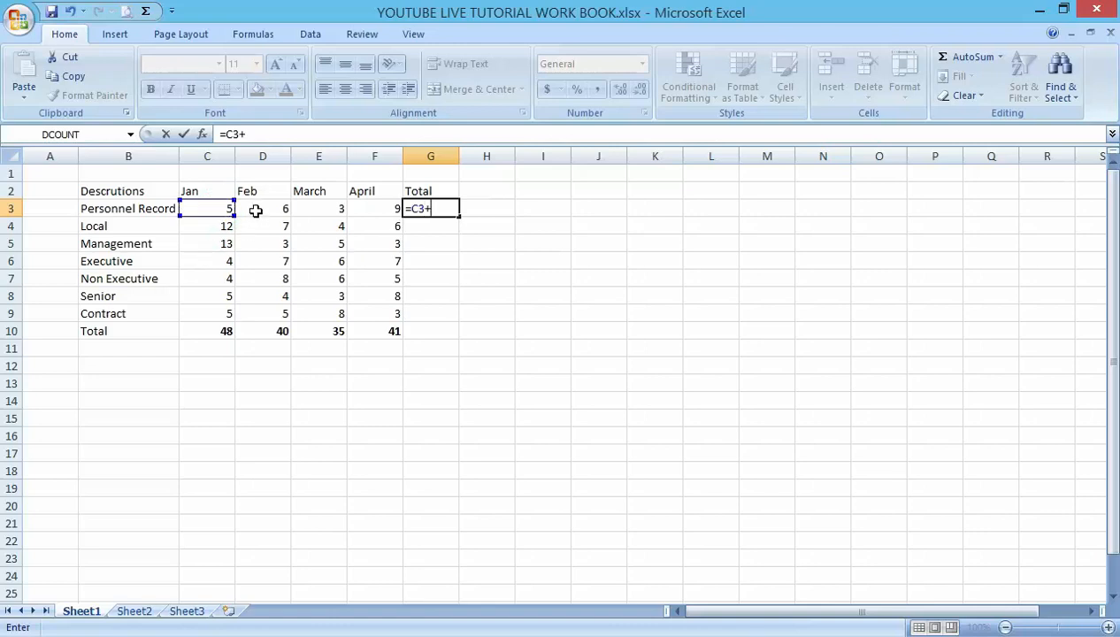
left_click(262, 208)
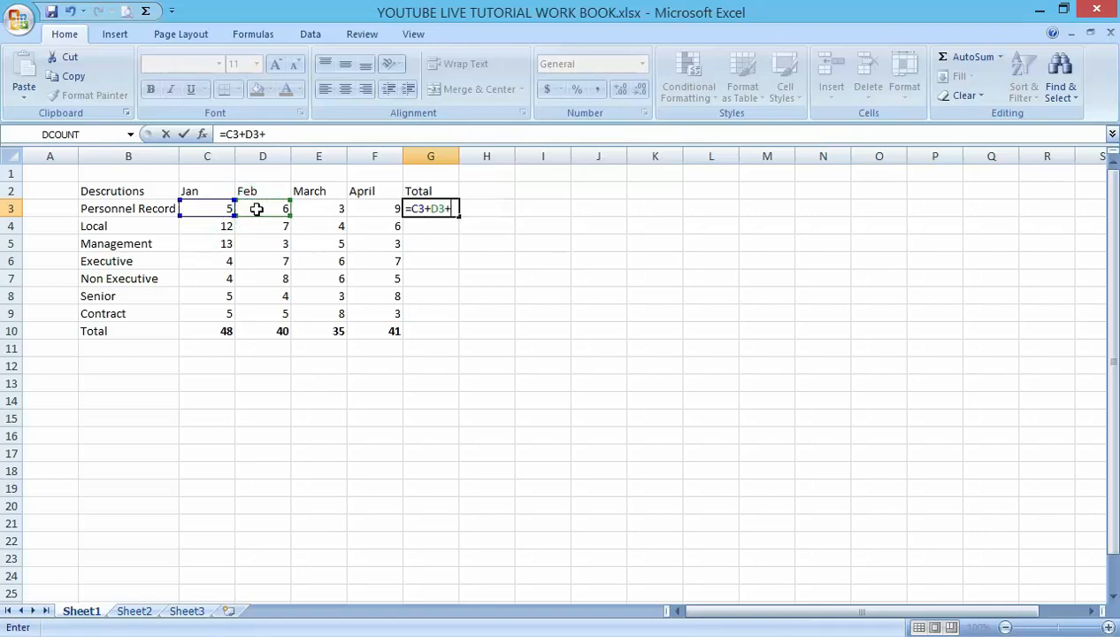
left_click(319, 208)
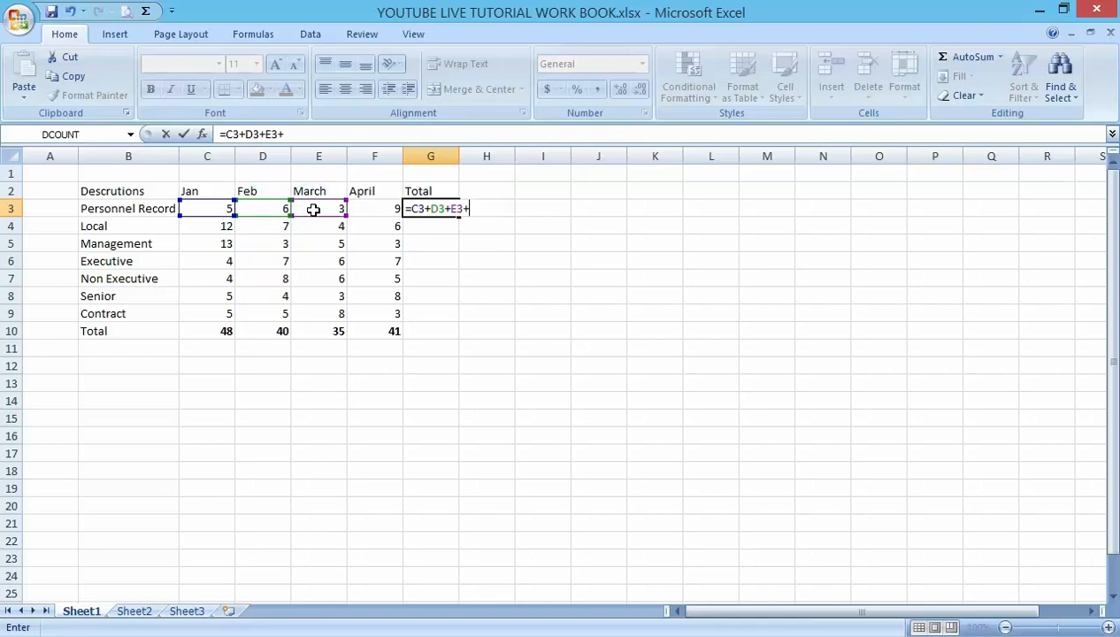
left_click(374, 208)
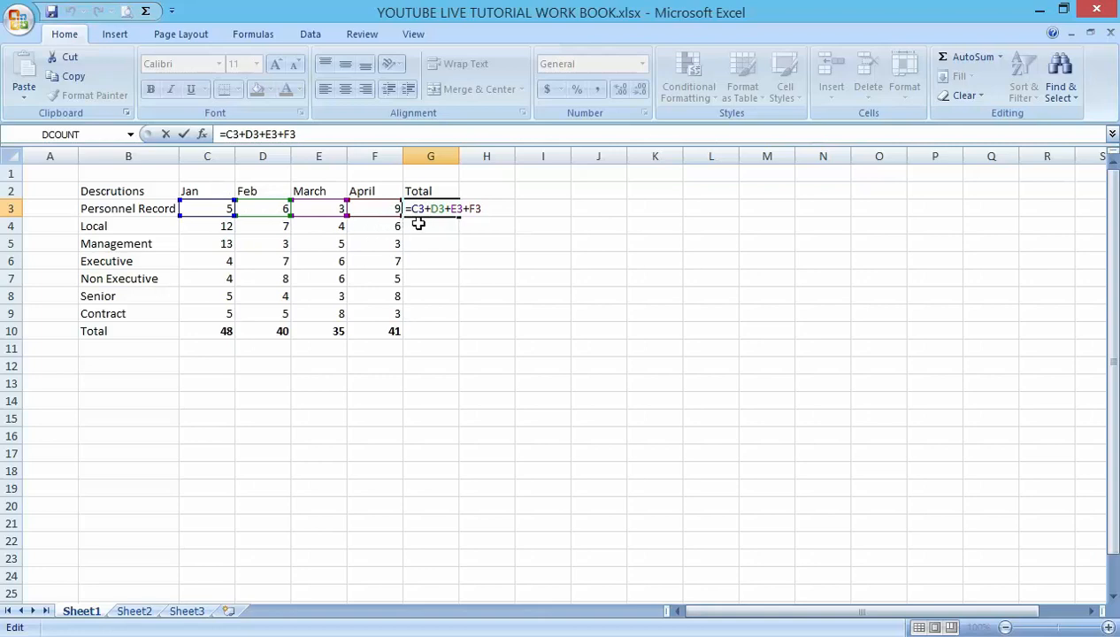
mouse_move(432, 222)
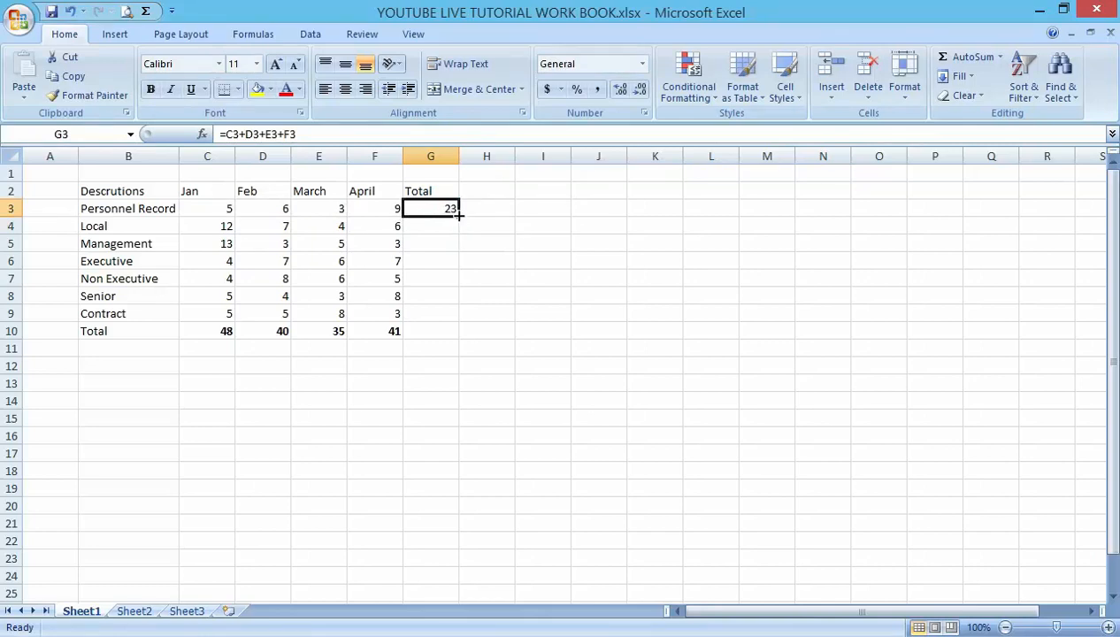
left_click_drag(457, 216, 464, 321)
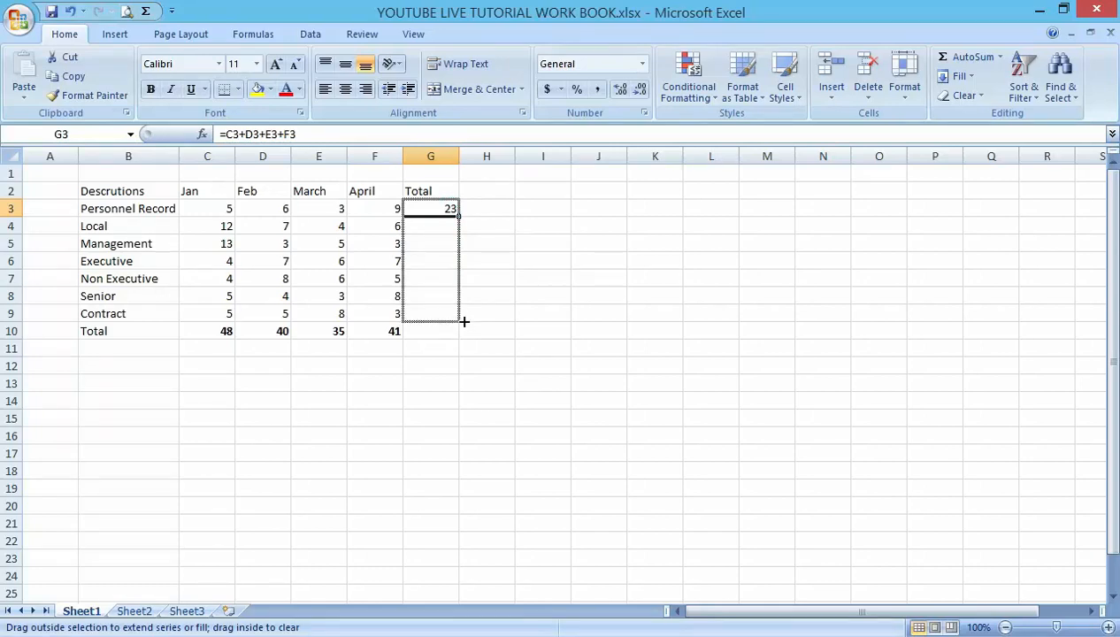
left_click_drag(458, 217, 457, 331)
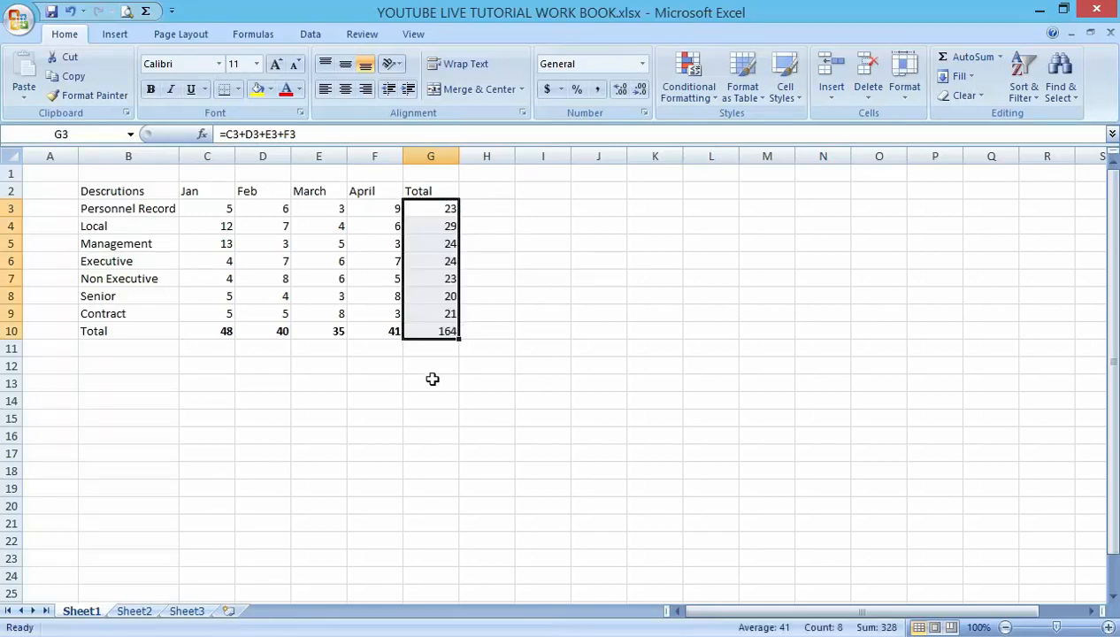
mouse_move(428, 211)
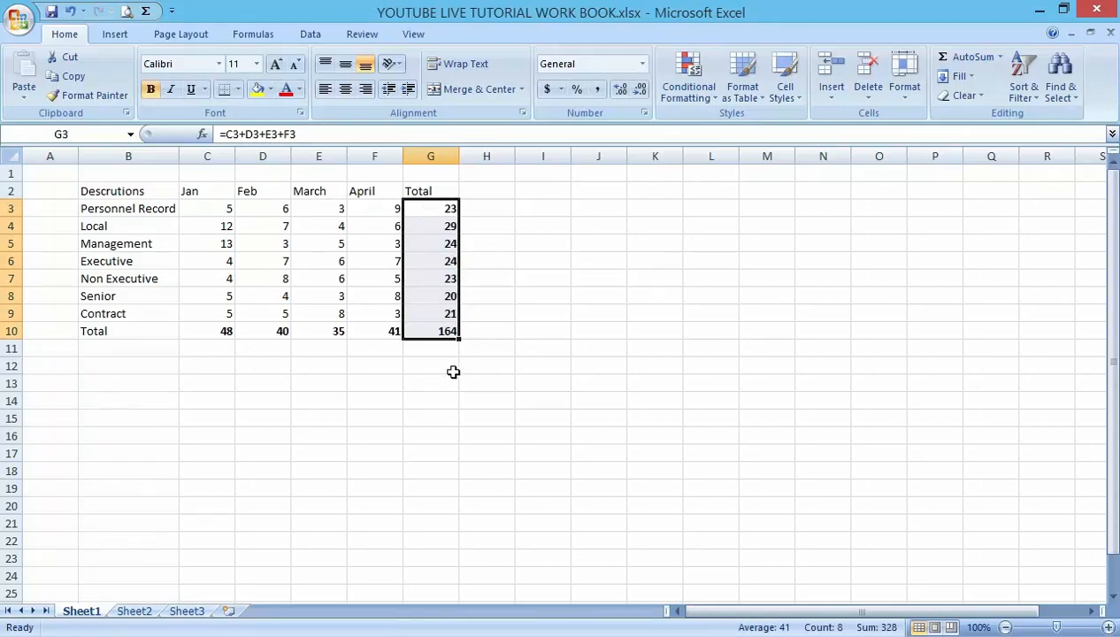
left_click(431, 382)
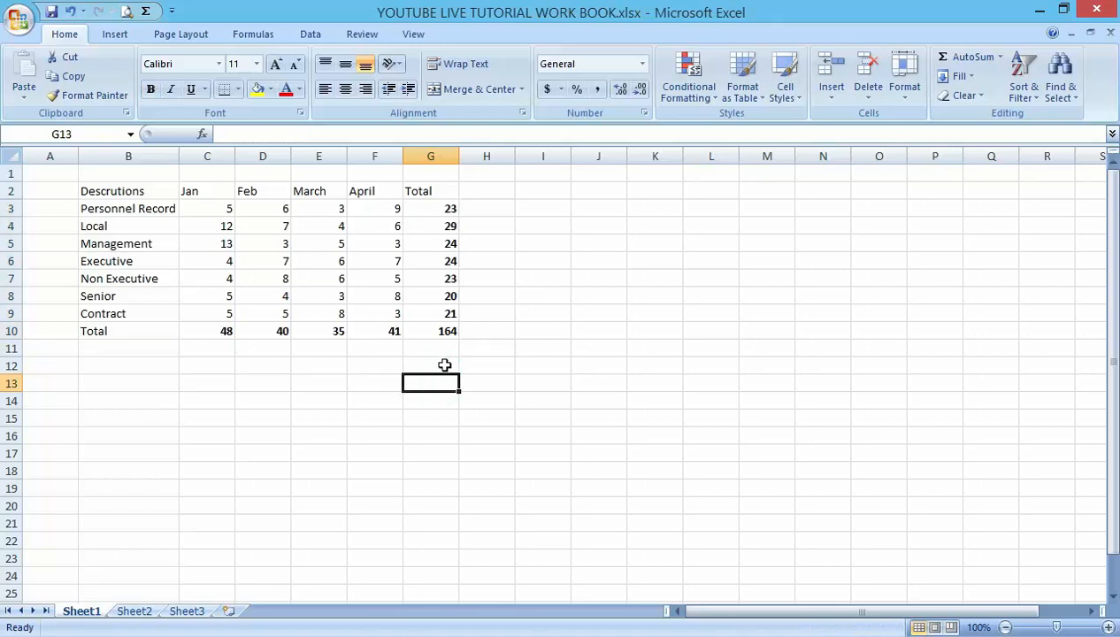
mouse_move(298, 375)
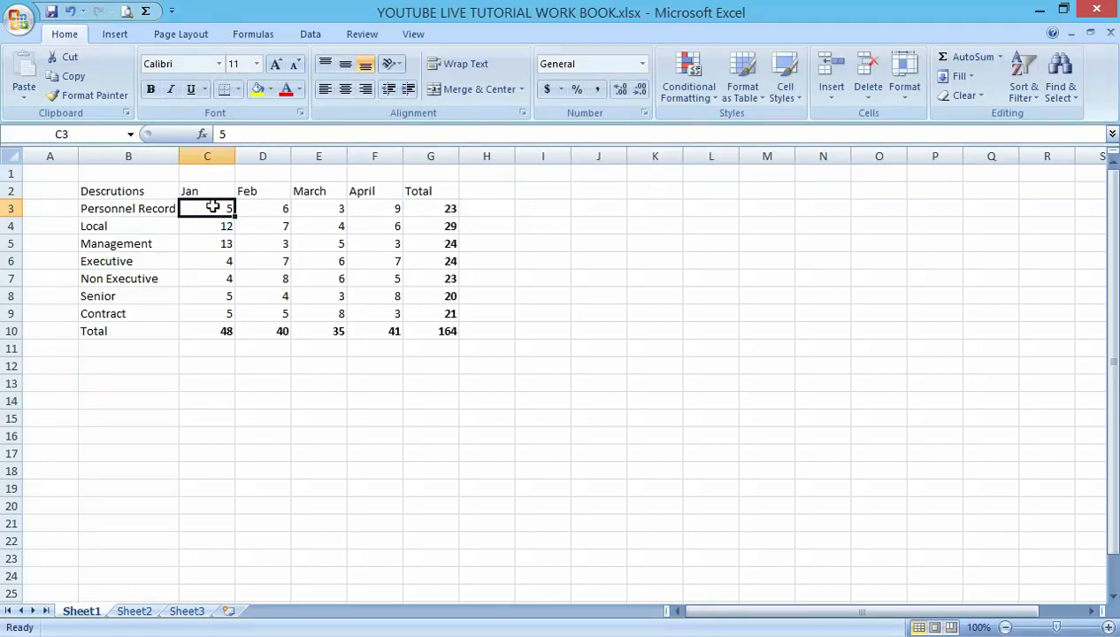
double_click(206, 207)
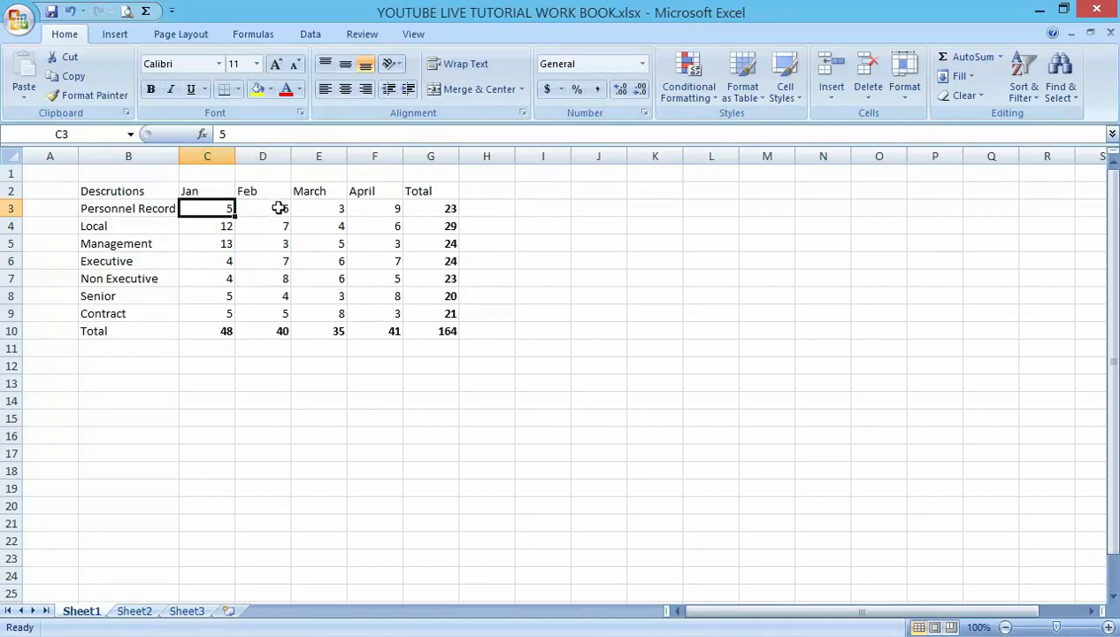
left_click(262, 208)
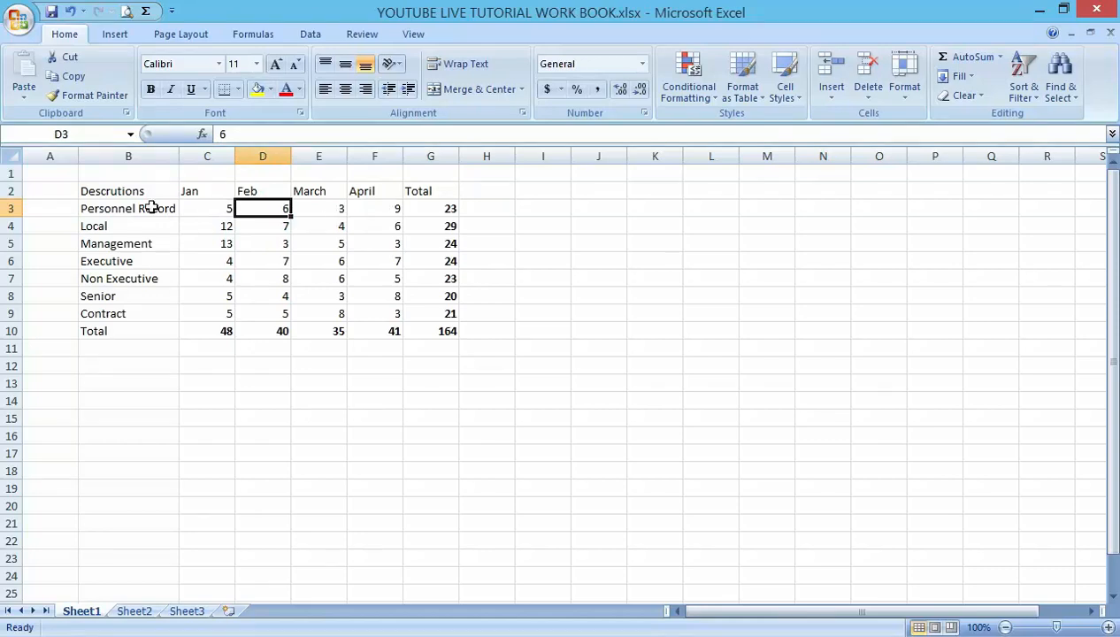
left_click(430, 208)
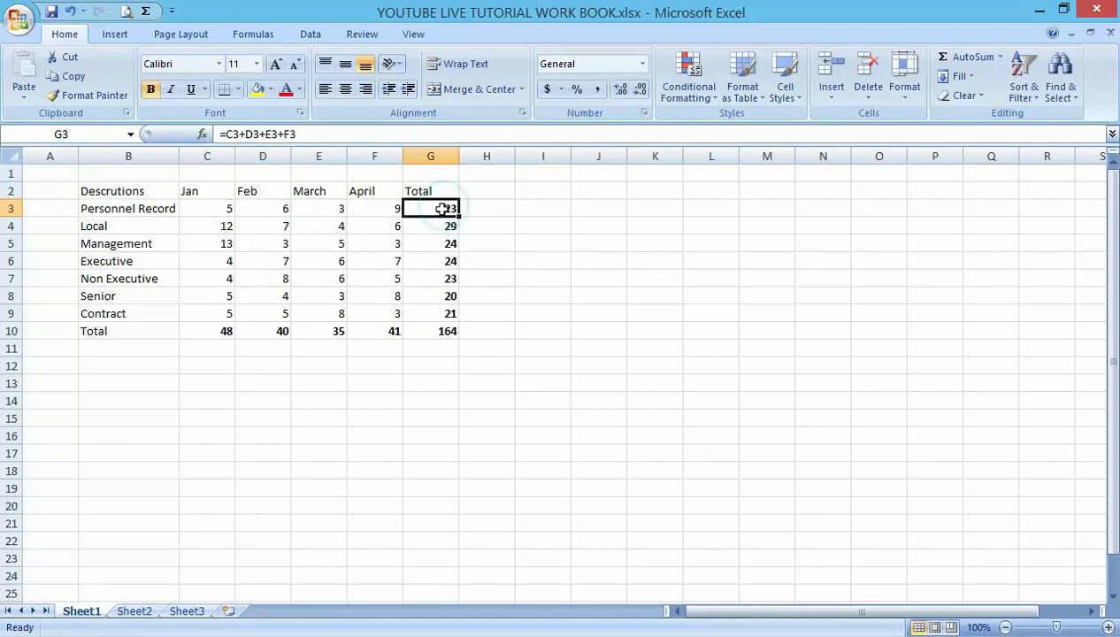
double_click(430, 208)
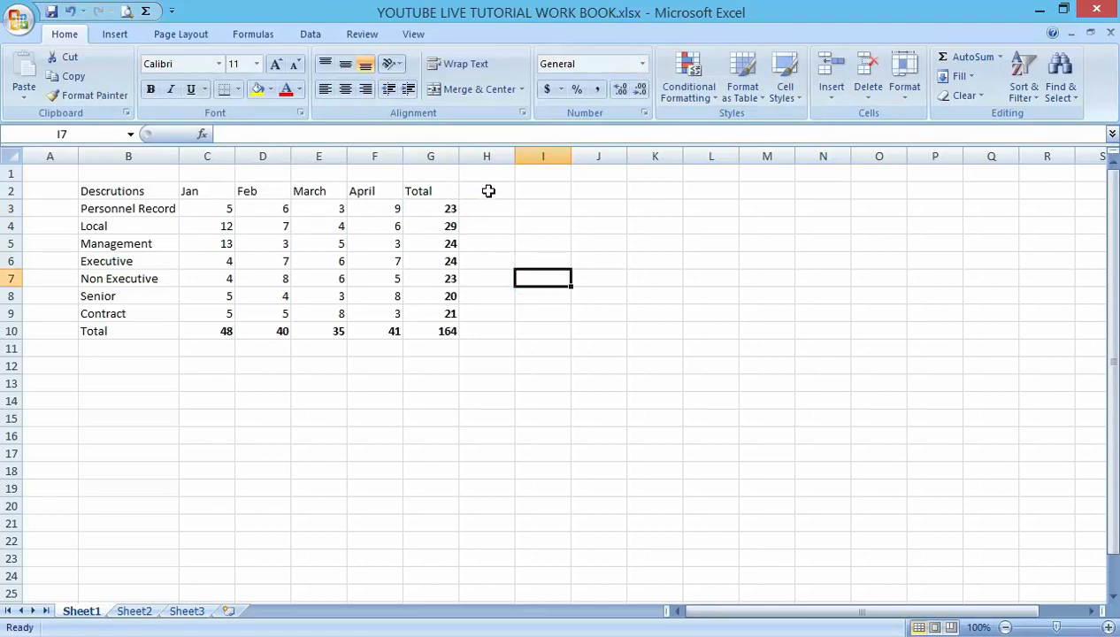
left_click(486, 190)
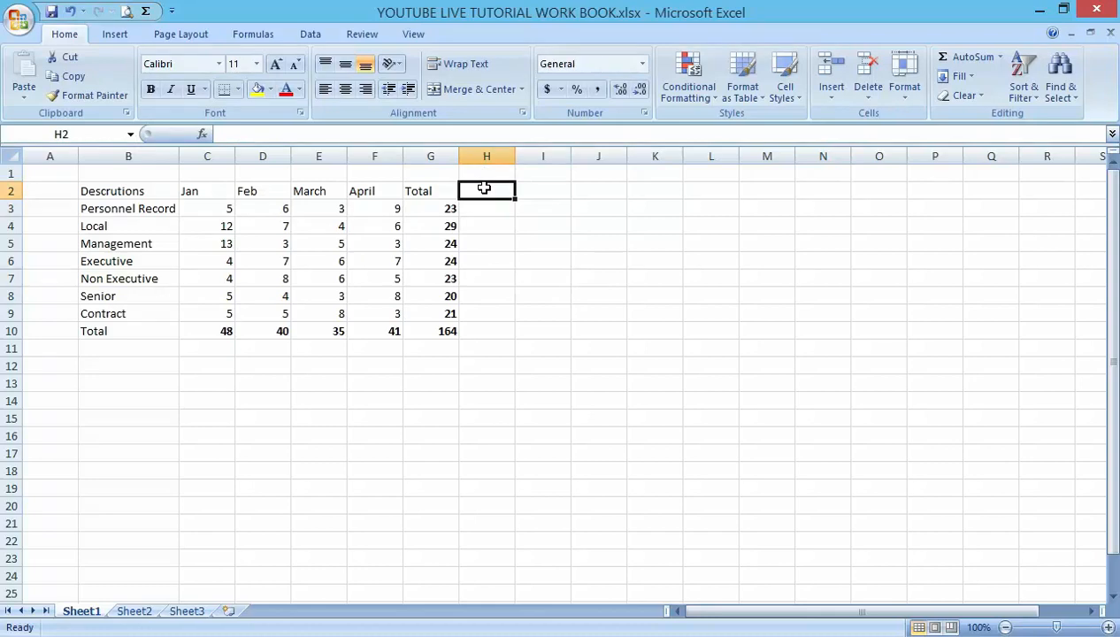
Enter the heading 'percentage' in cell H2
type("percenta")
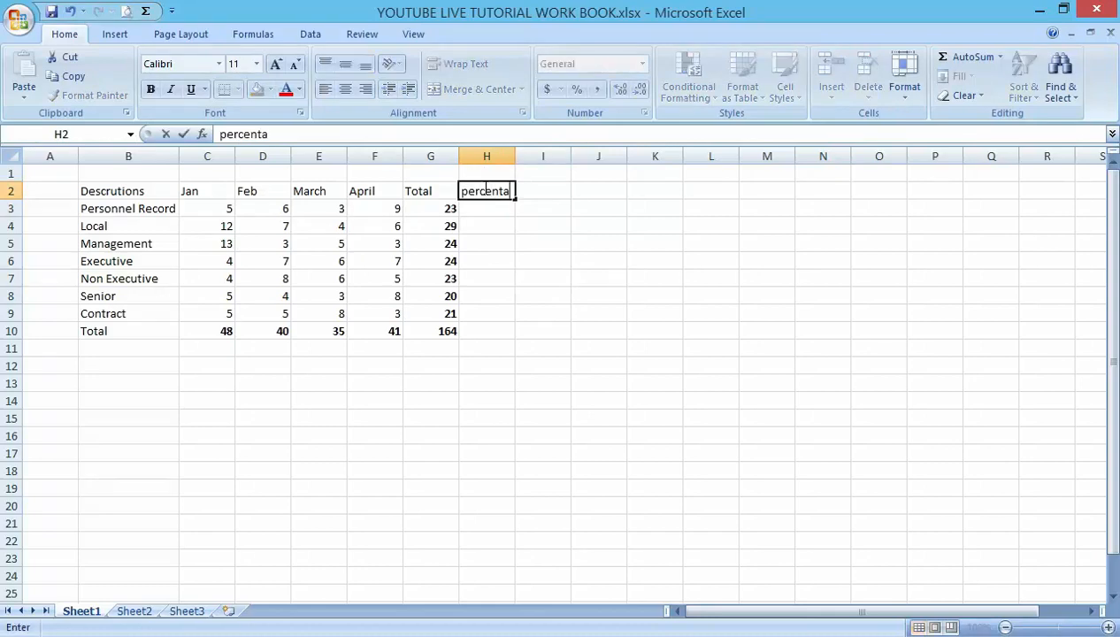
type("ge")
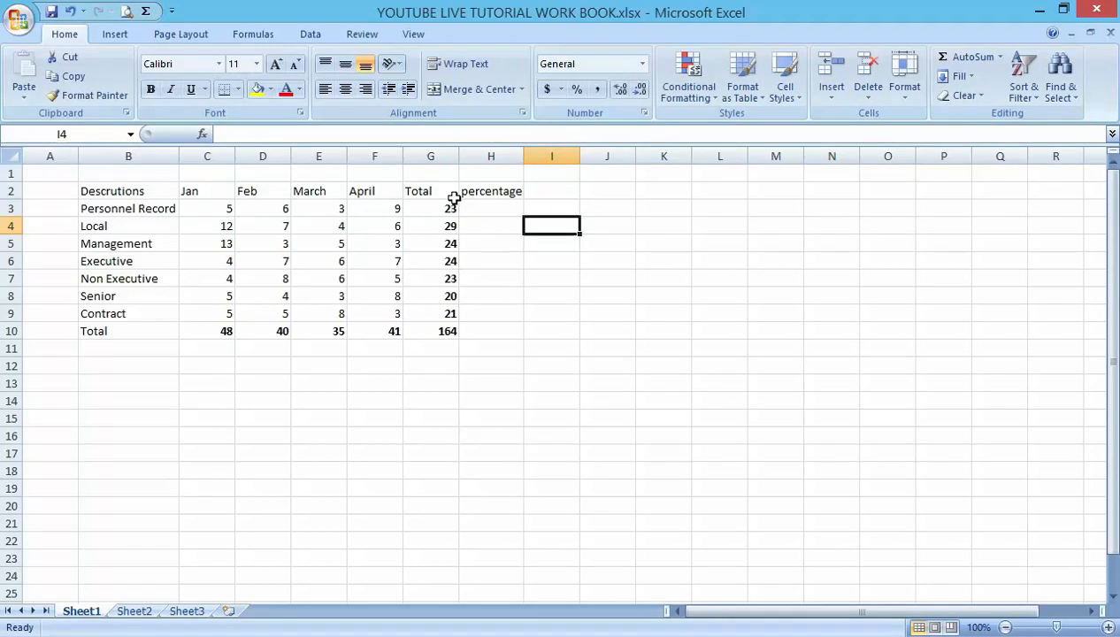
mouse_move(485, 209)
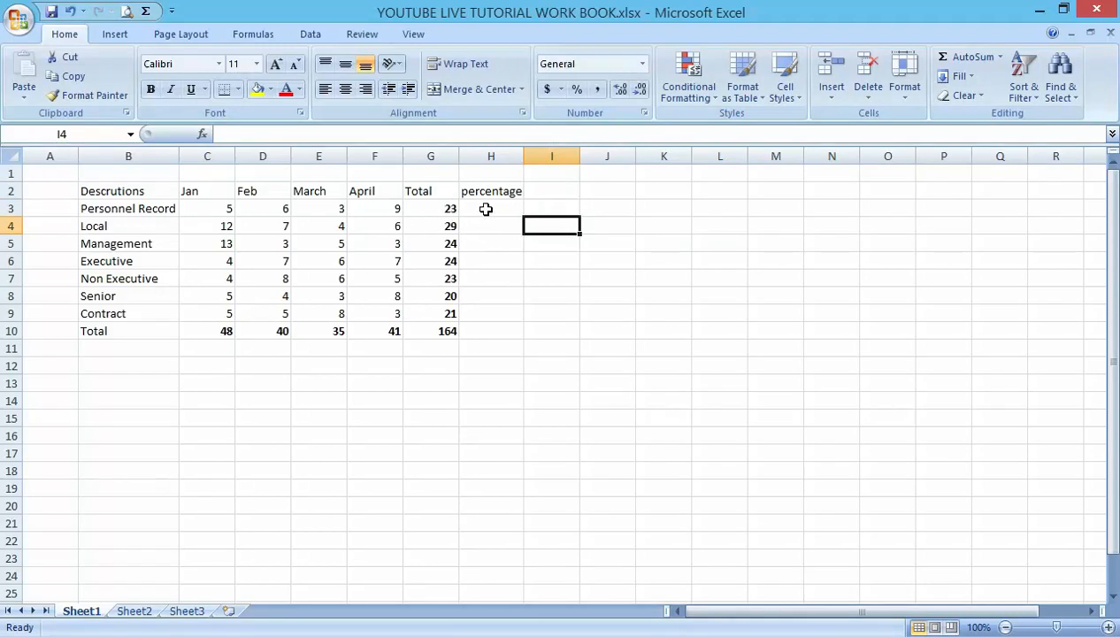
left_click(491, 208)
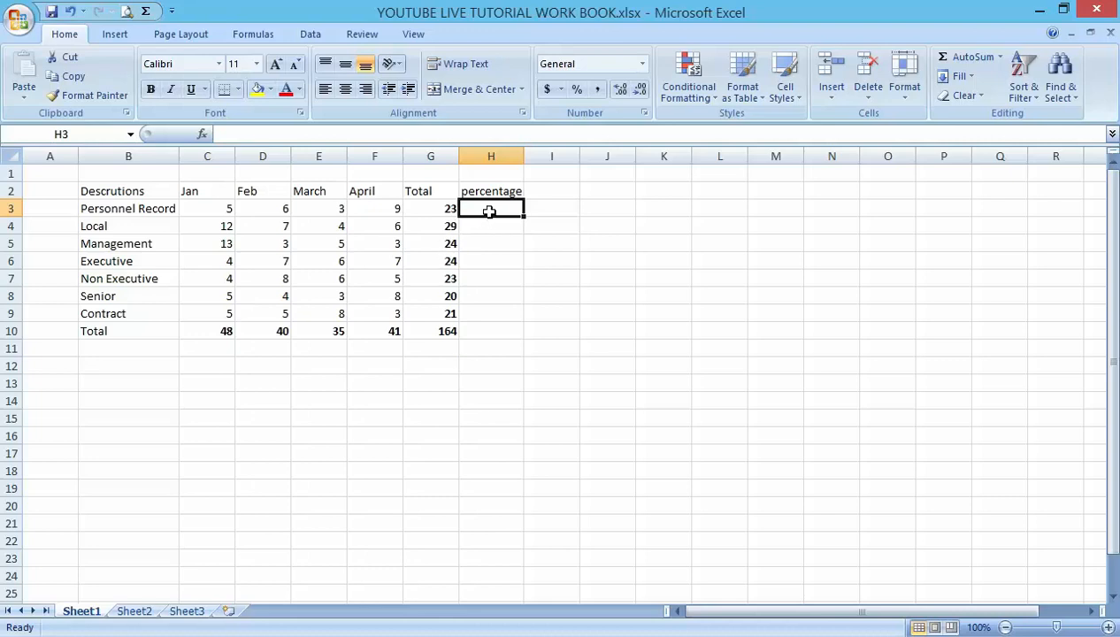
Enter =G3/G10 in H3, giving 0.1402439
type("=G3/")
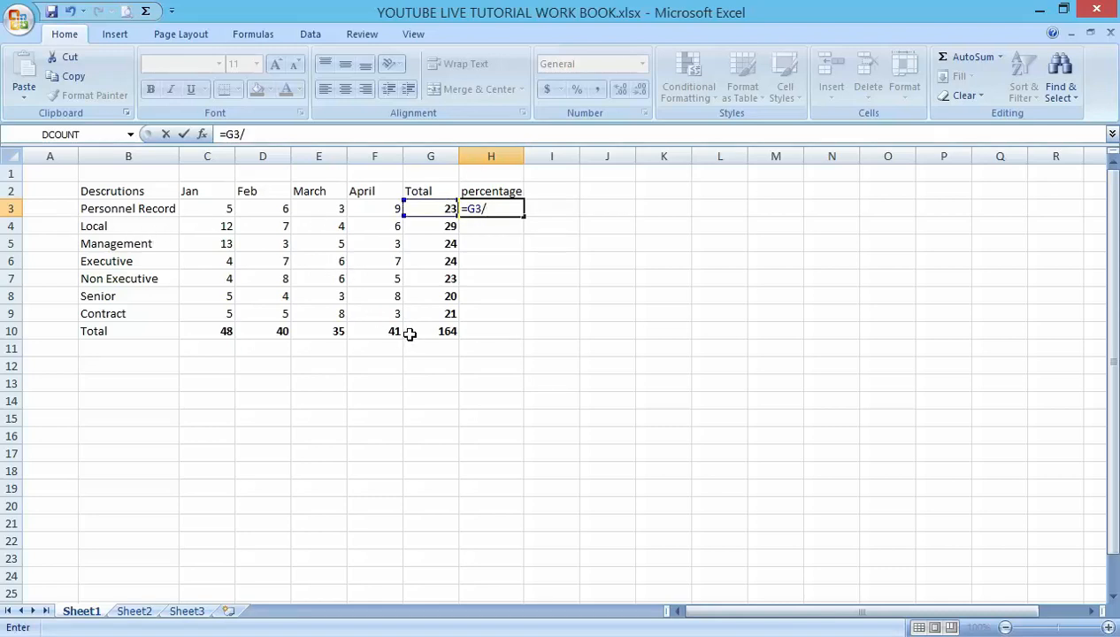
left_click(430, 330)
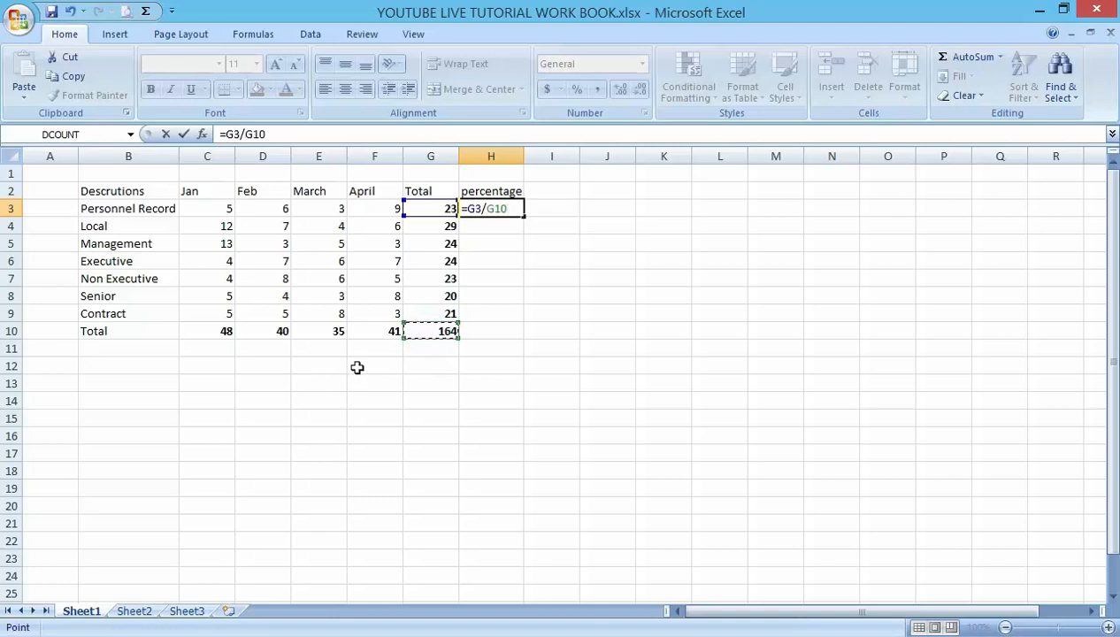
key("Return")
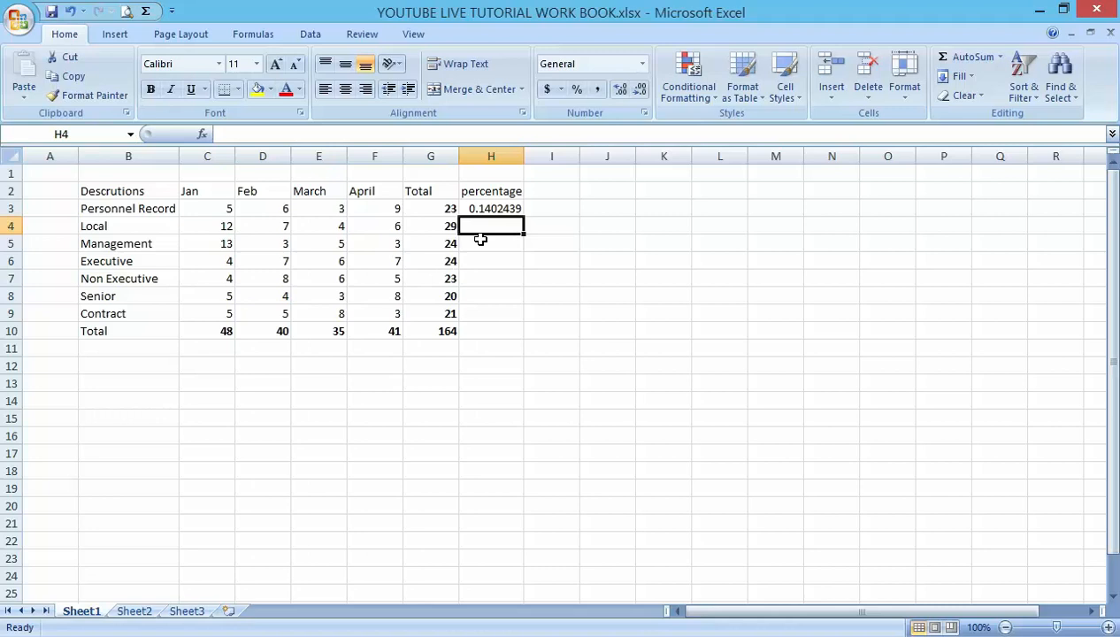
mouse_move(478, 239)
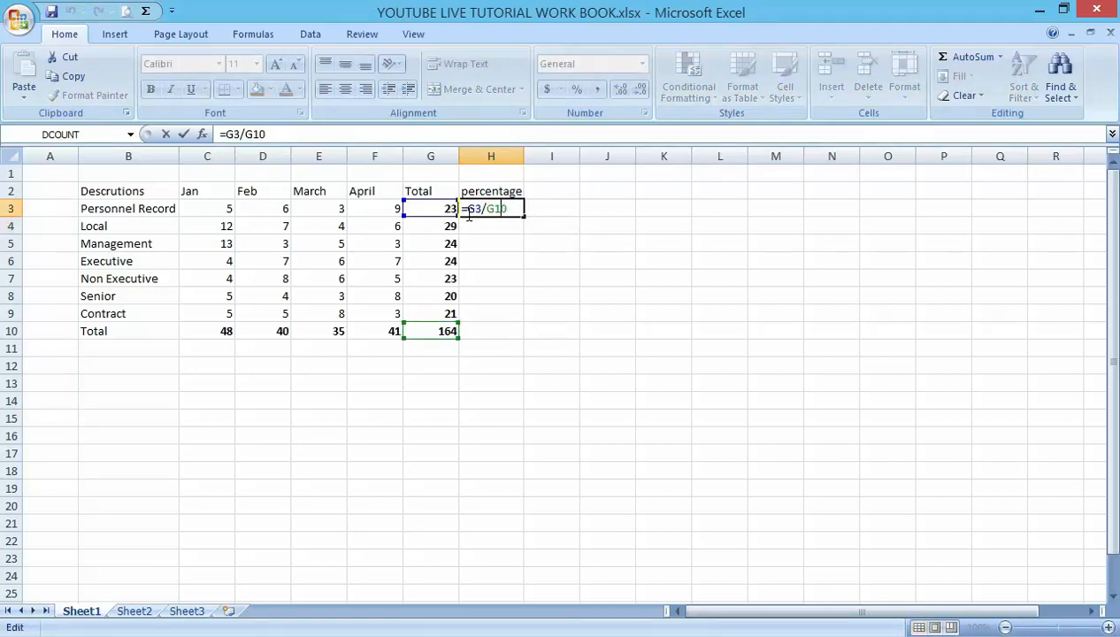
mouse_move(434, 208)
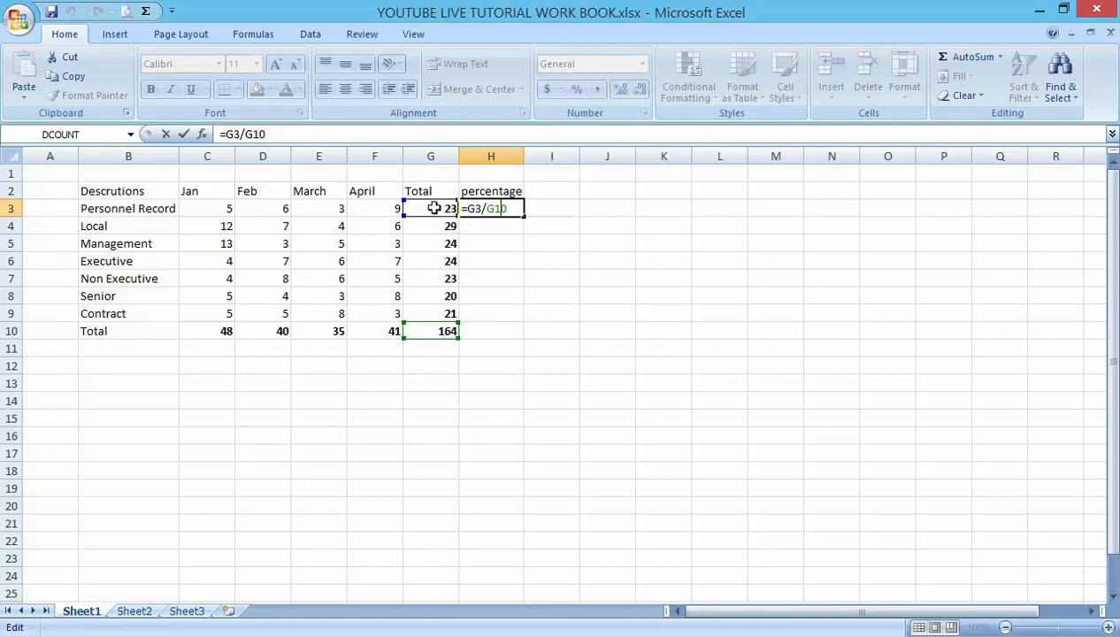
mouse_move(431, 330)
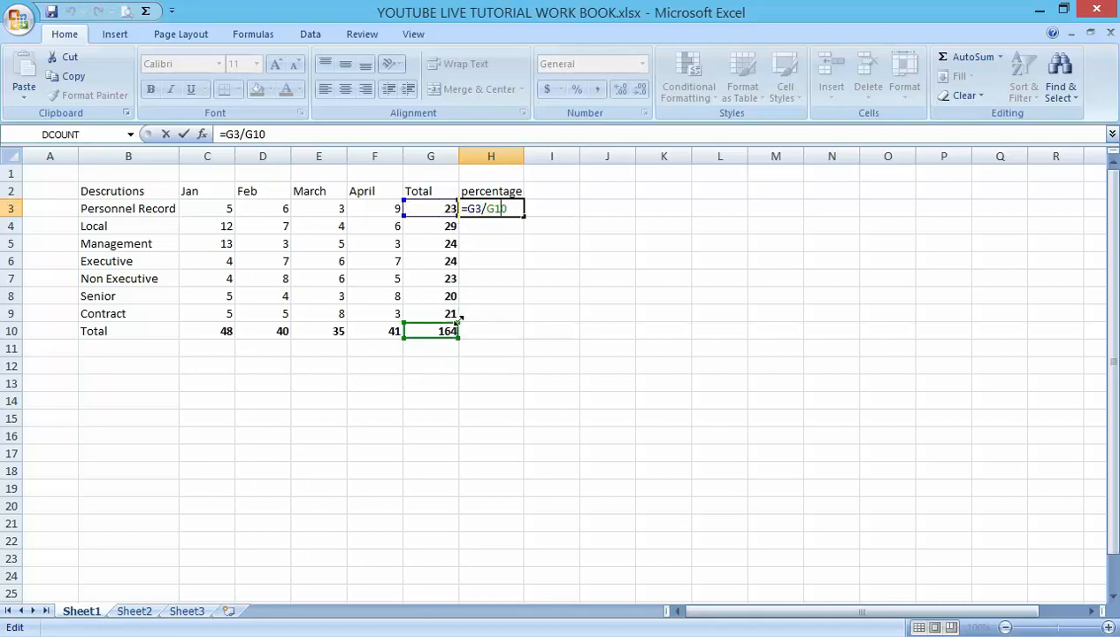
Copy the H3 share formula down to H9, producing #DIV/0! errors
key("Return")
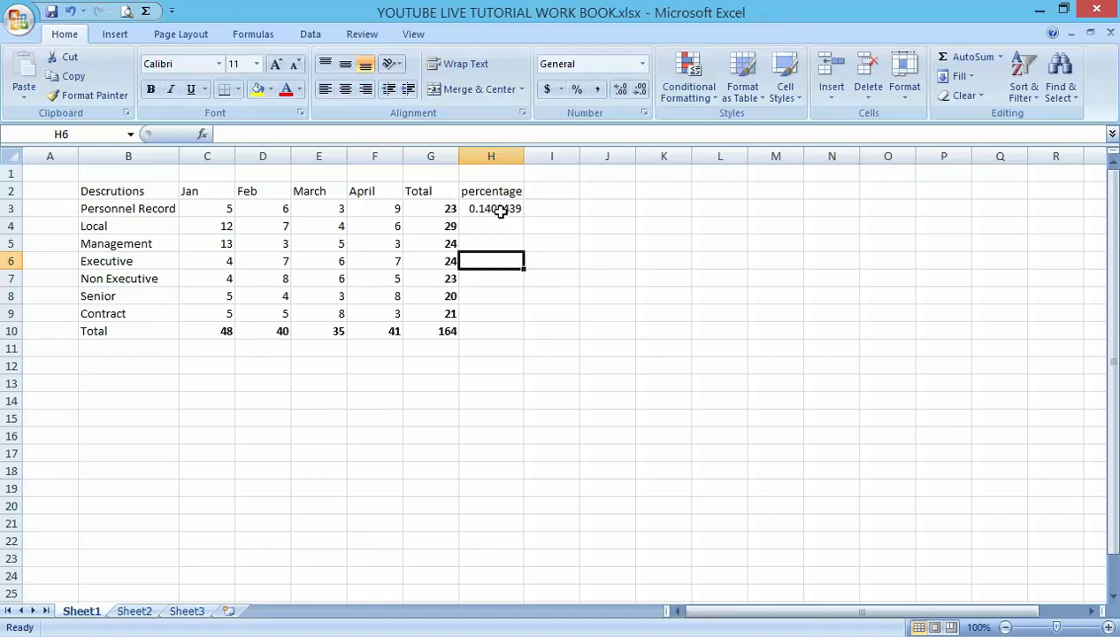
left_click(491, 208)
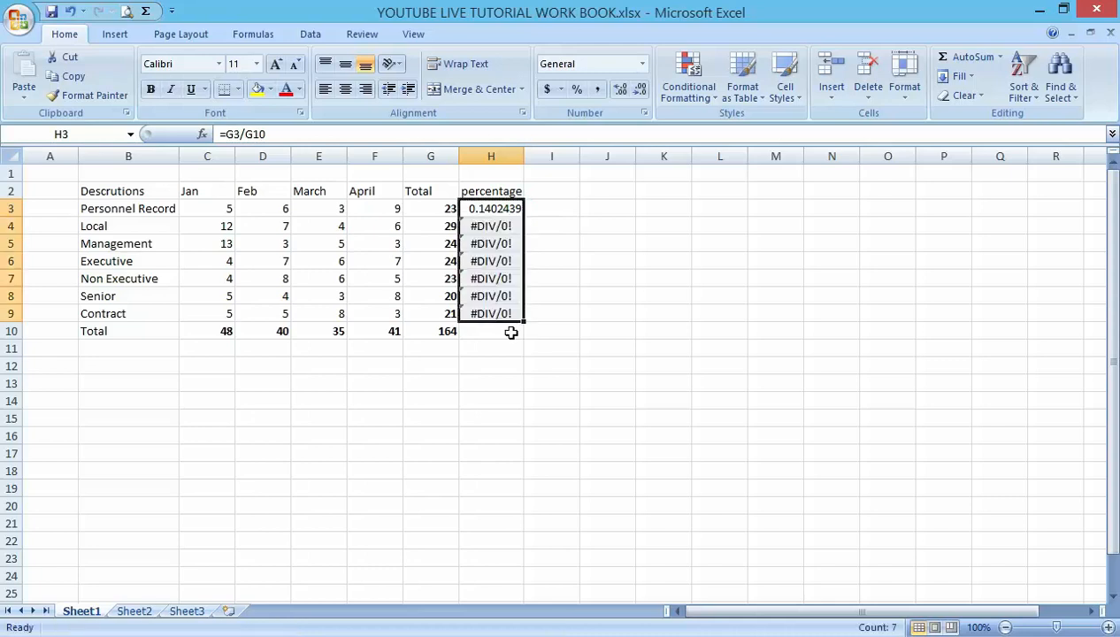
mouse_move(490, 246)
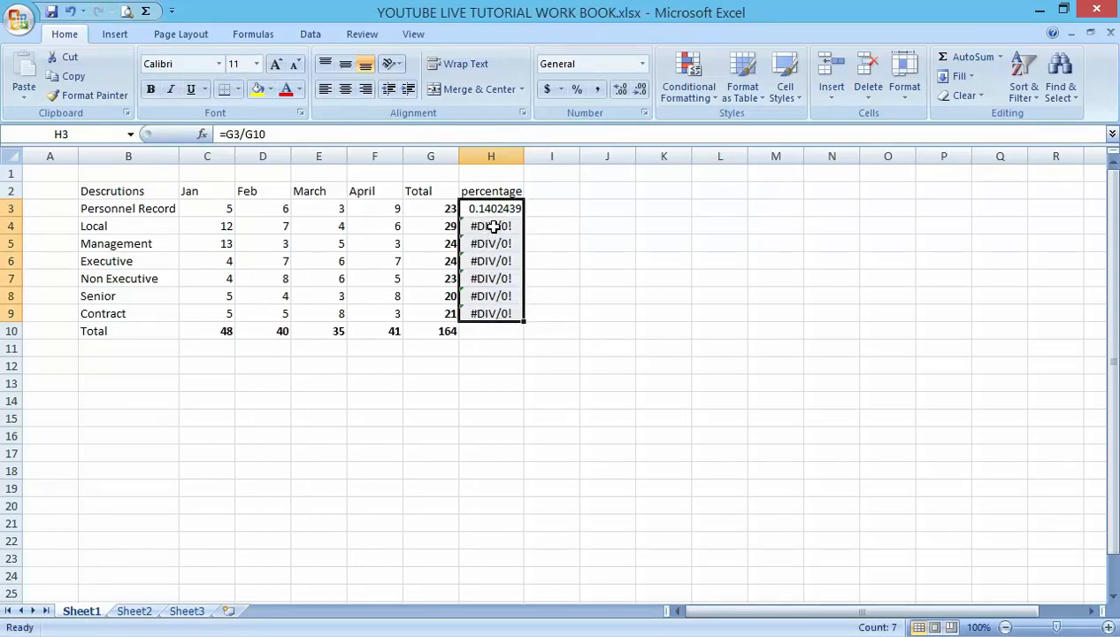
left_click(491, 226)
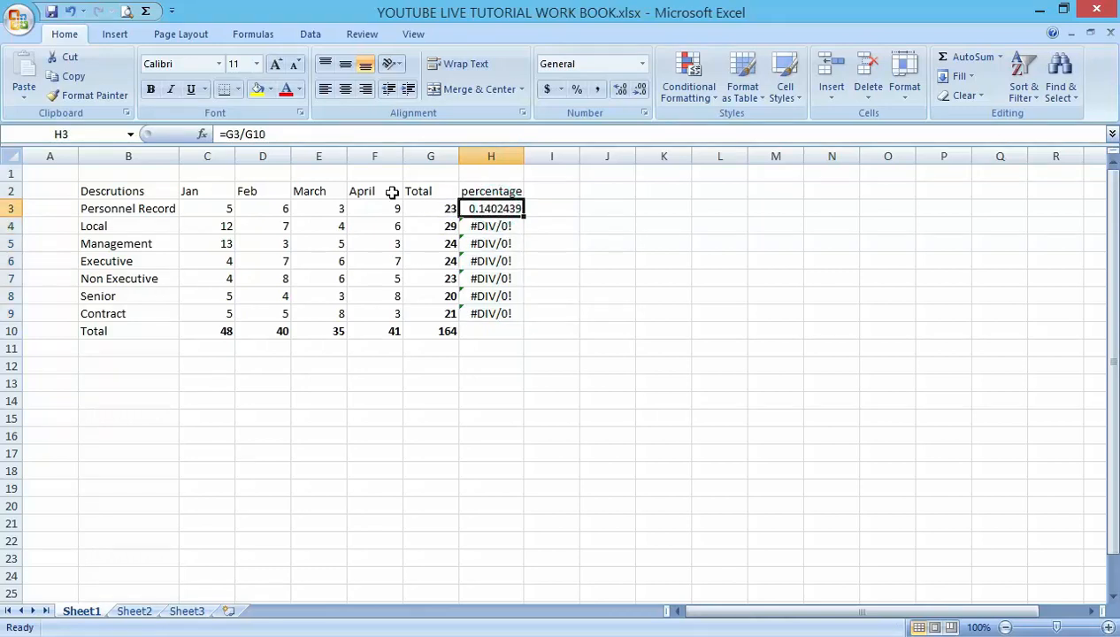
mouse_move(491, 217)
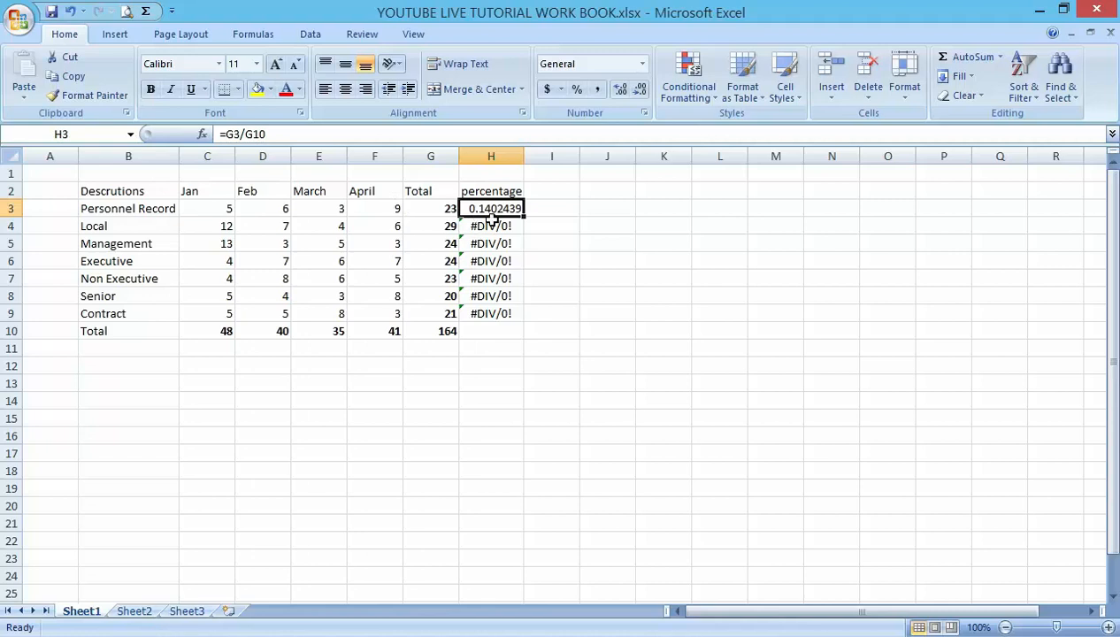
mouse_move(526, 219)
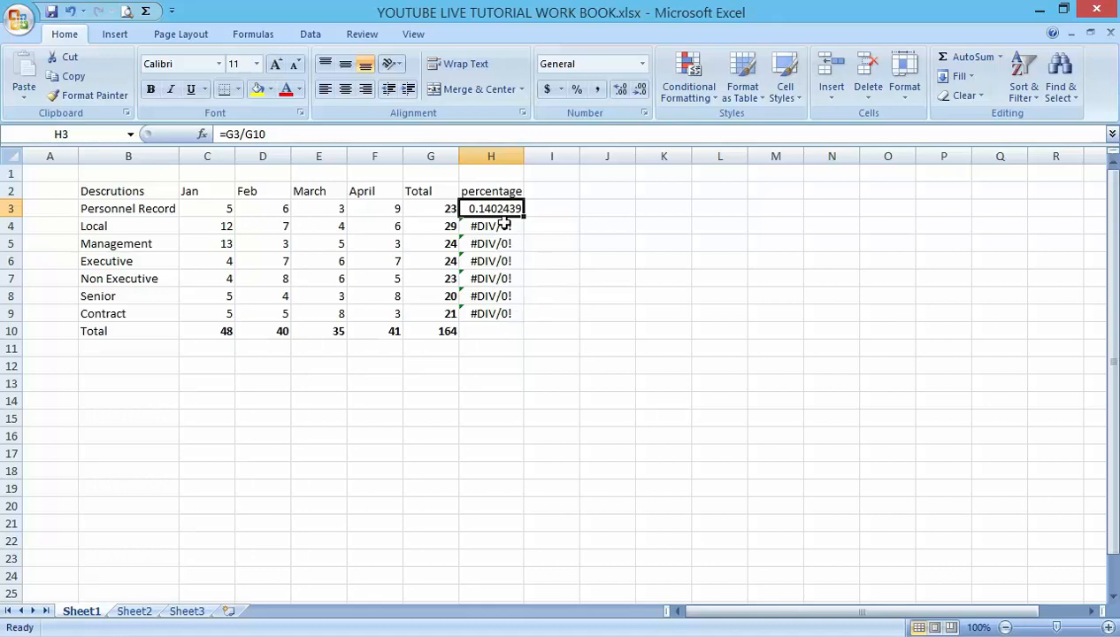
mouse_move(508, 323)
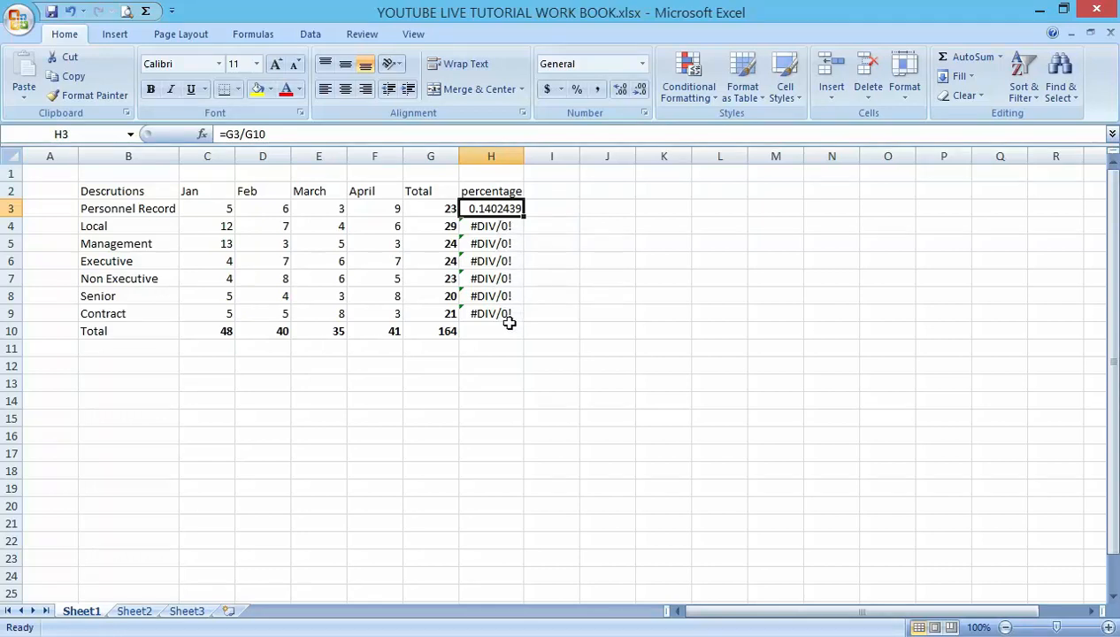
mouse_move(113, 244)
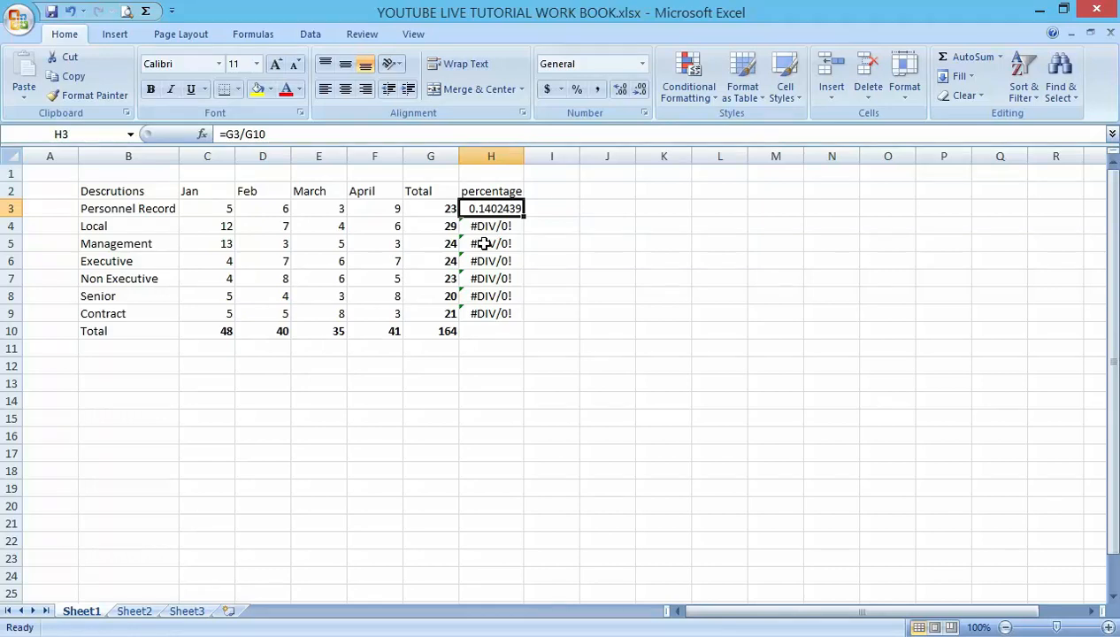
mouse_move(491, 225)
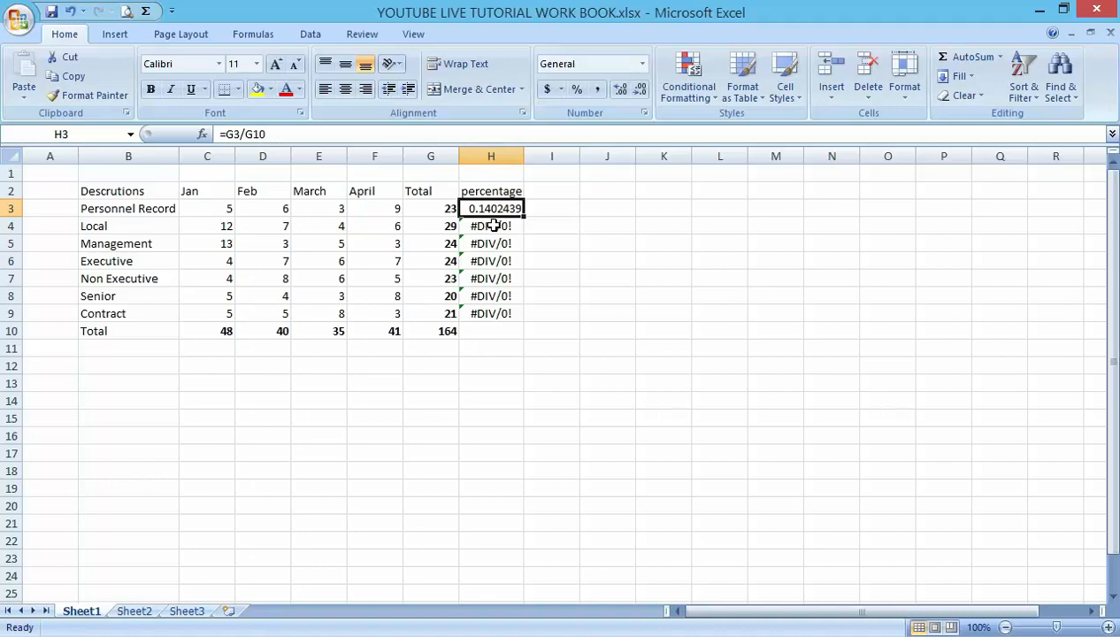
left_click(491, 225)
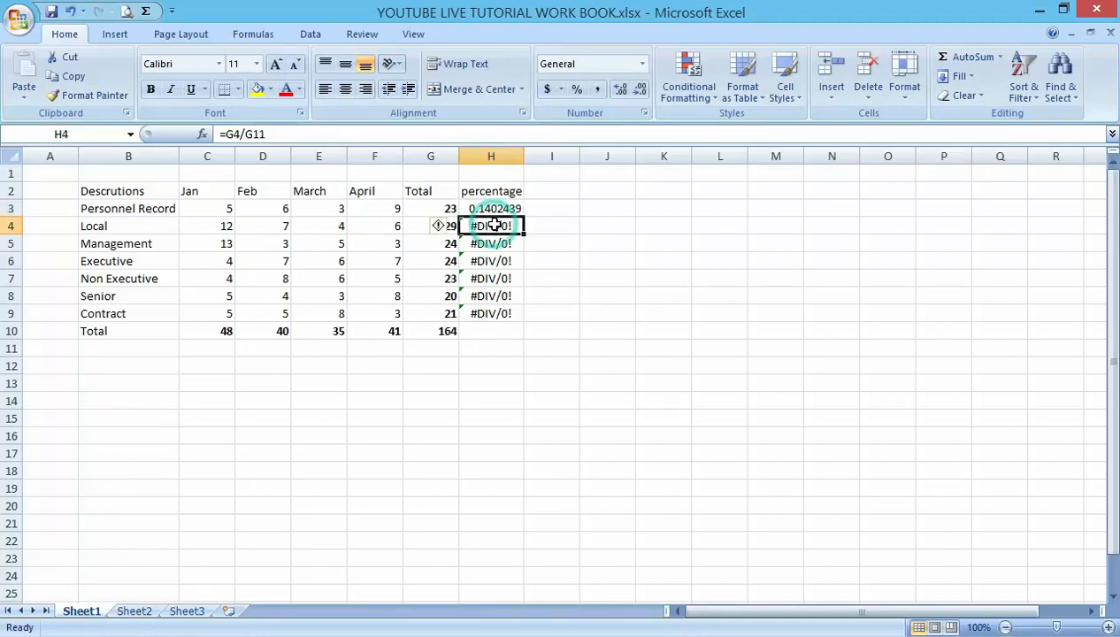
mouse_move(364, 218)
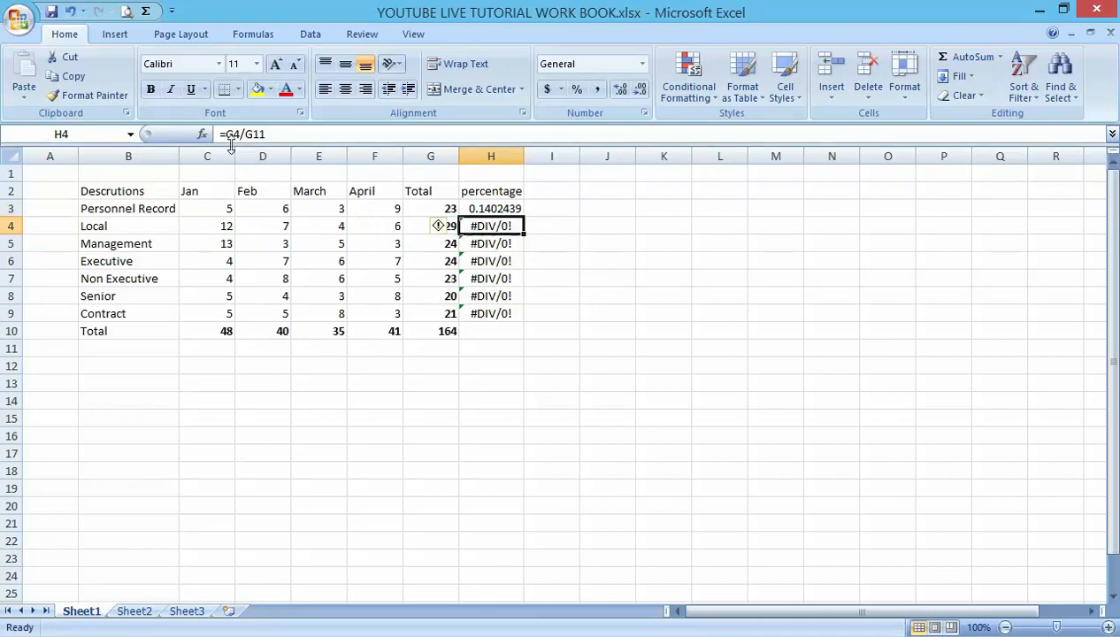
mouse_move(447, 206)
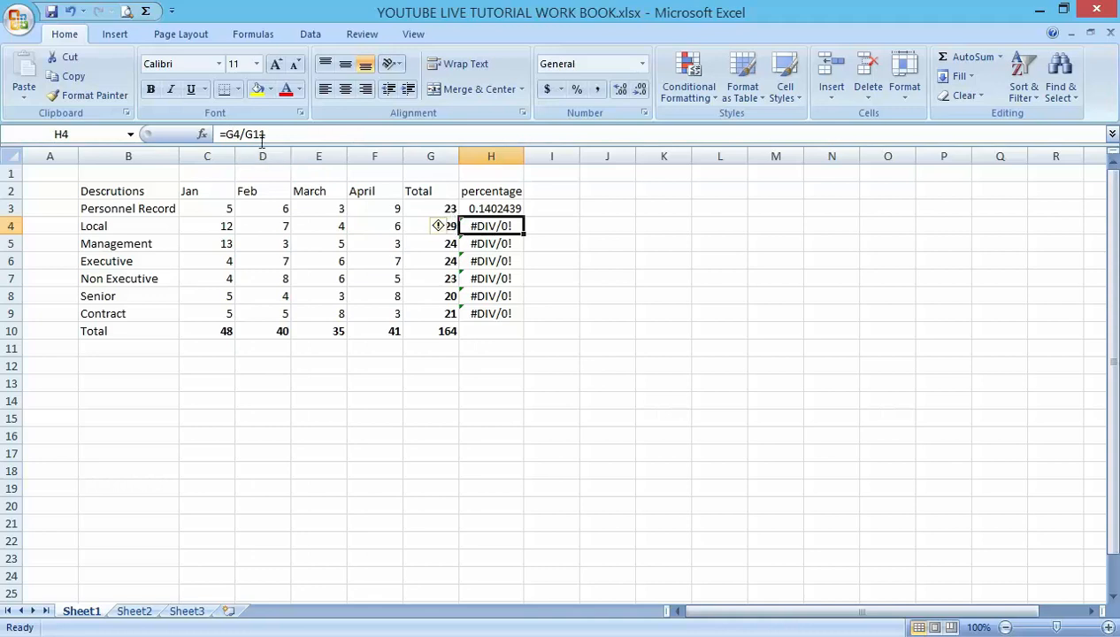
mouse_move(391, 277)
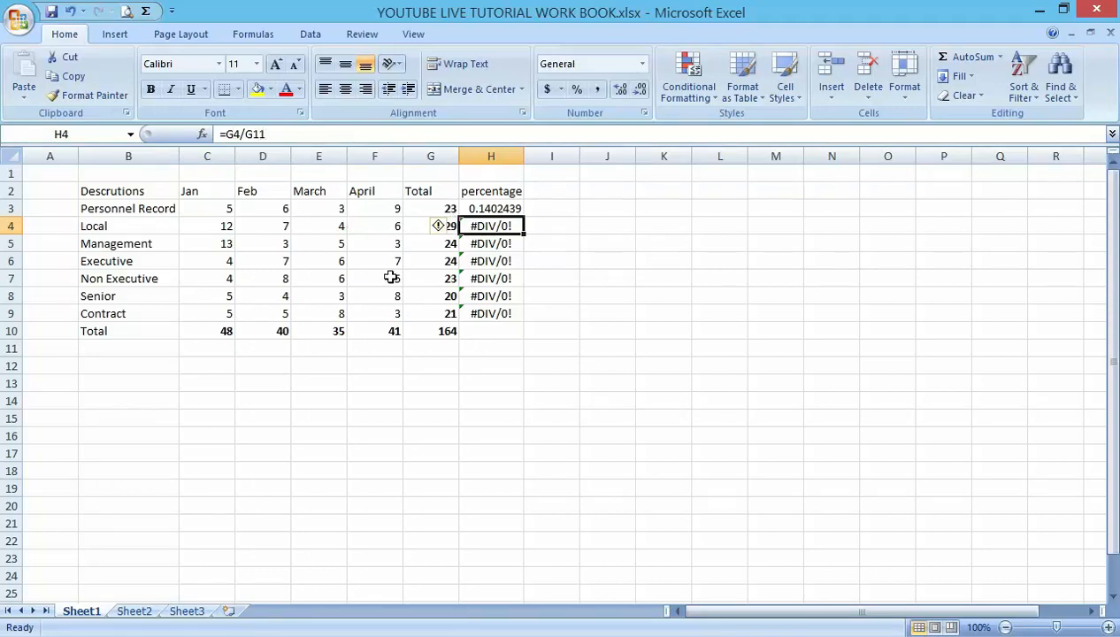
left_click(430, 348)
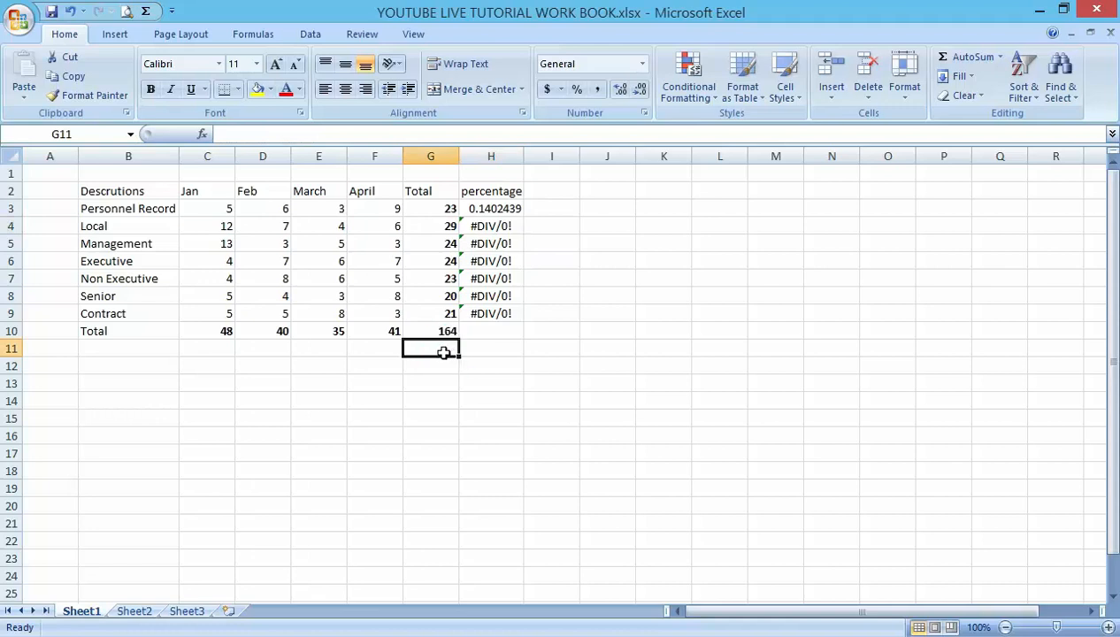
mouse_move(482, 243)
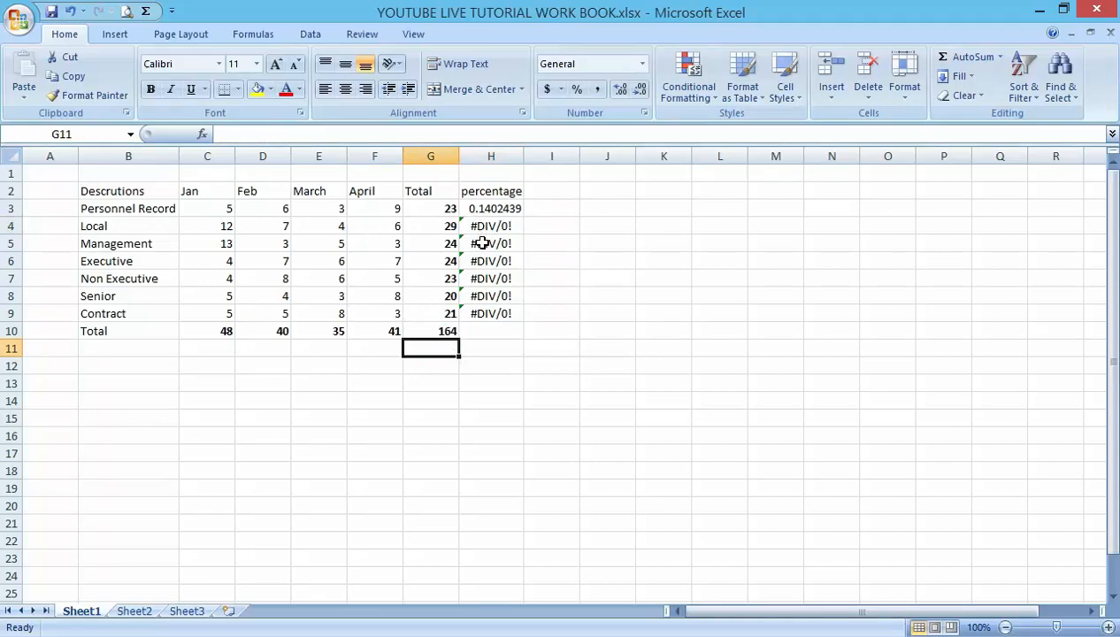
left_click(491, 243)
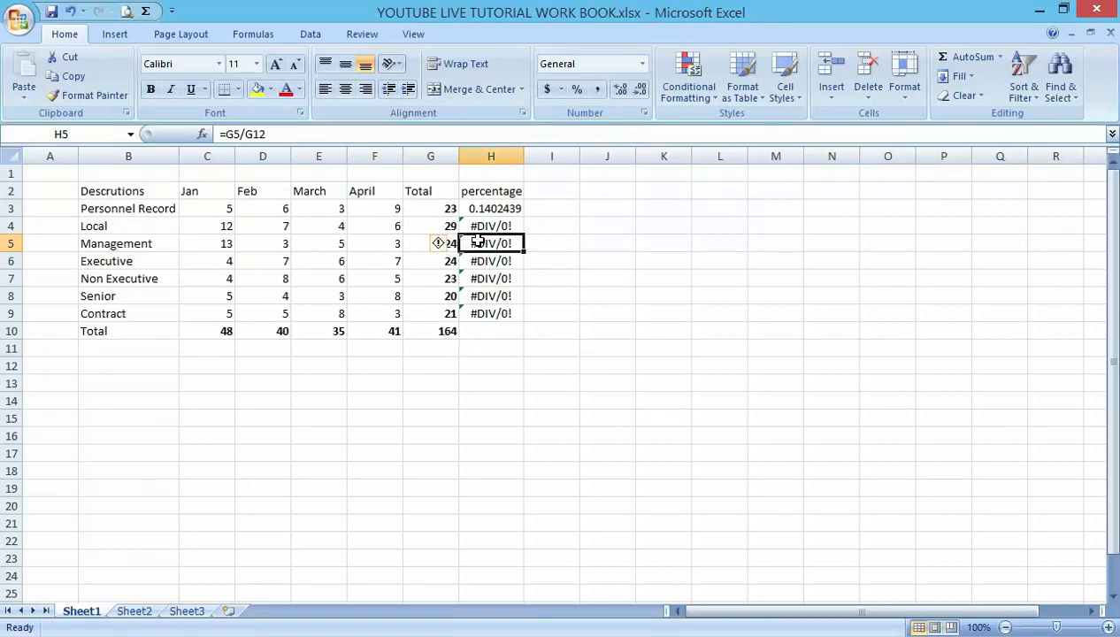
mouse_move(453, 364)
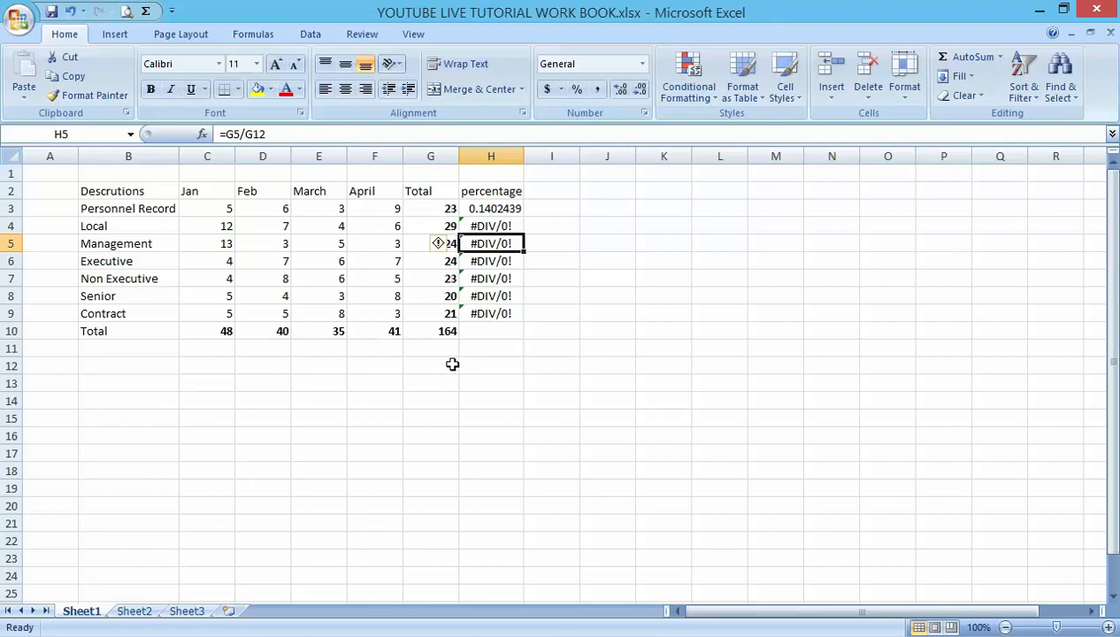
mouse_move(440, 358)
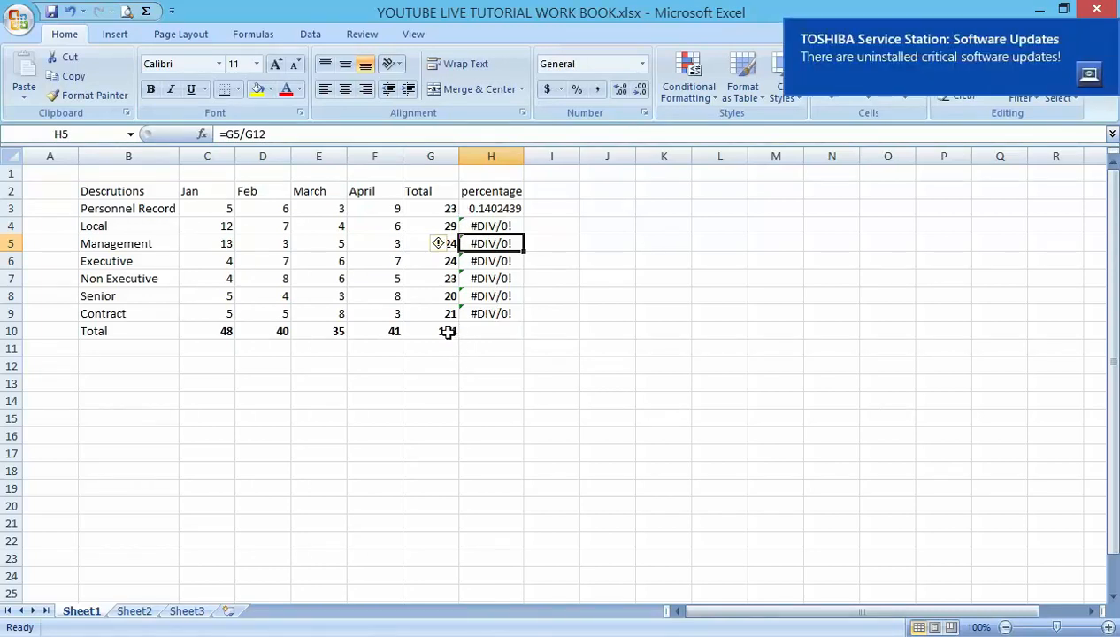
left_click(430, 330)
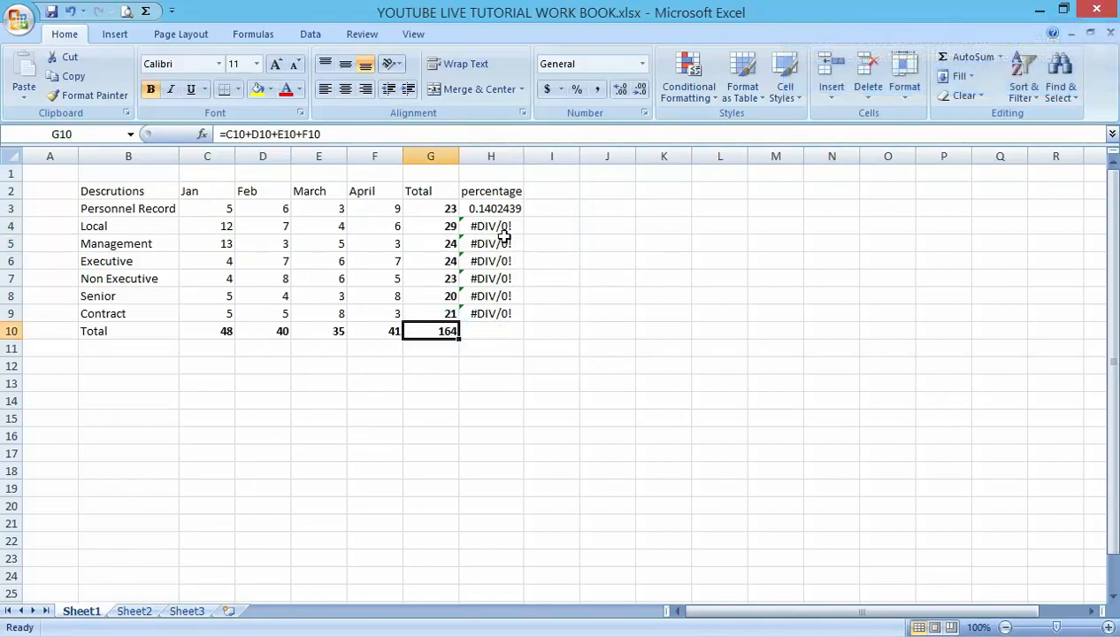
Delete the #DIV/0! results from H4:H9
left_click_drag(491, 226, 491, 314)
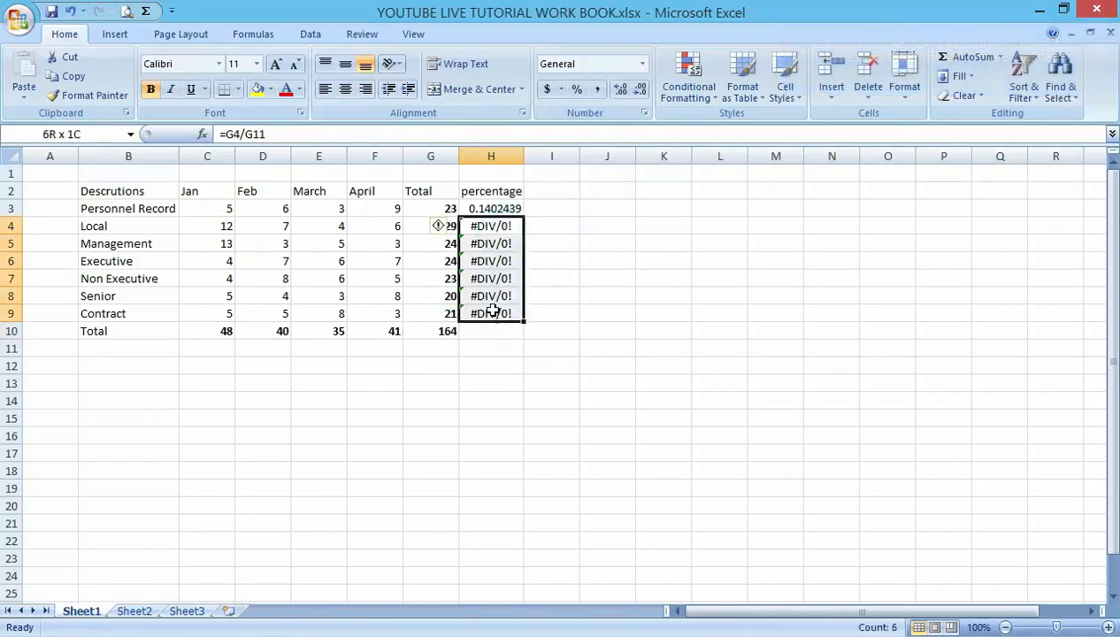
key("Delete")
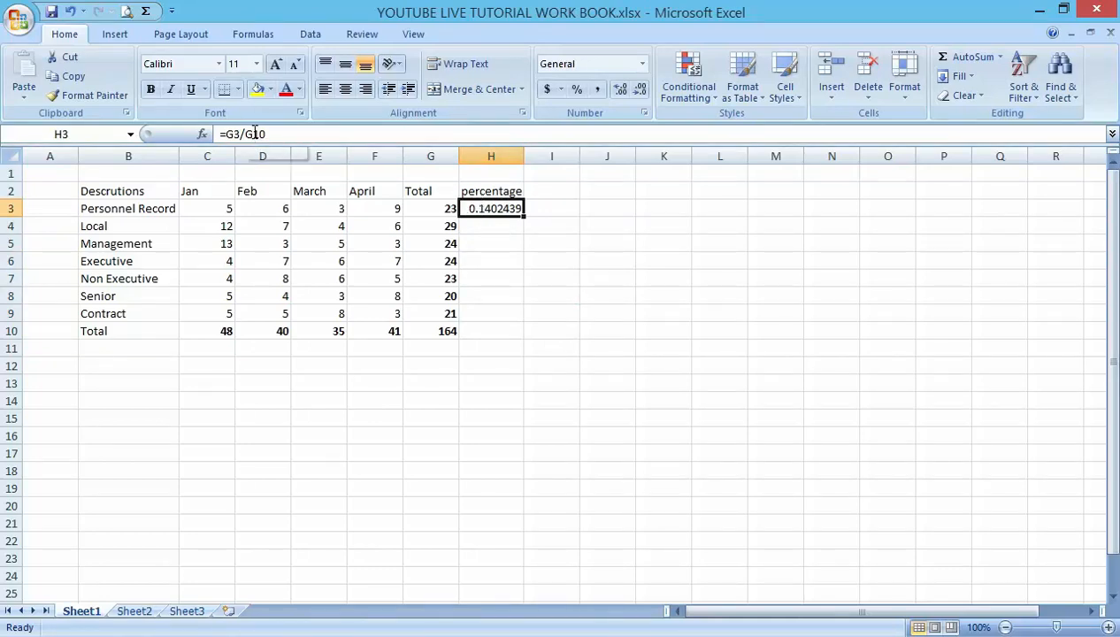
mouse_move(255, 133)
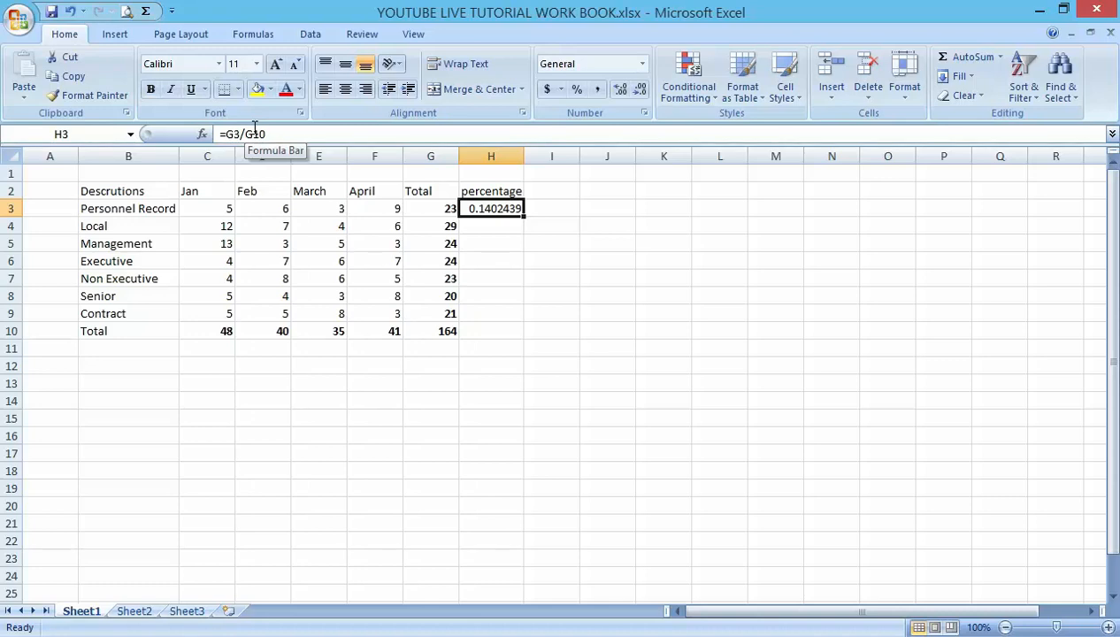
mouse_move(248, 133)
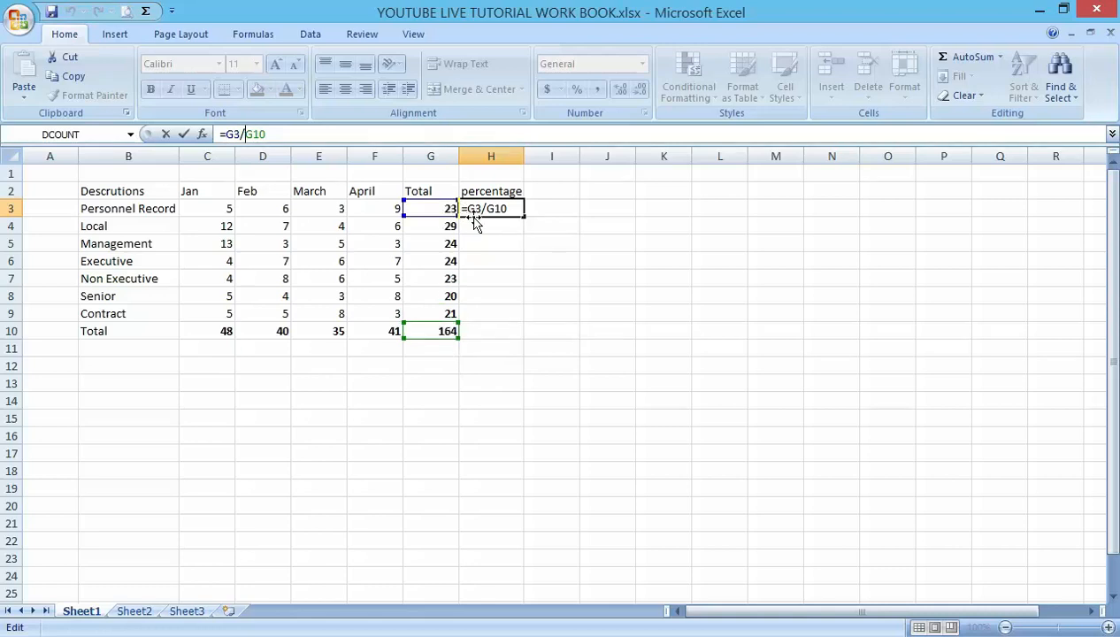
mouse_move(496, 224)
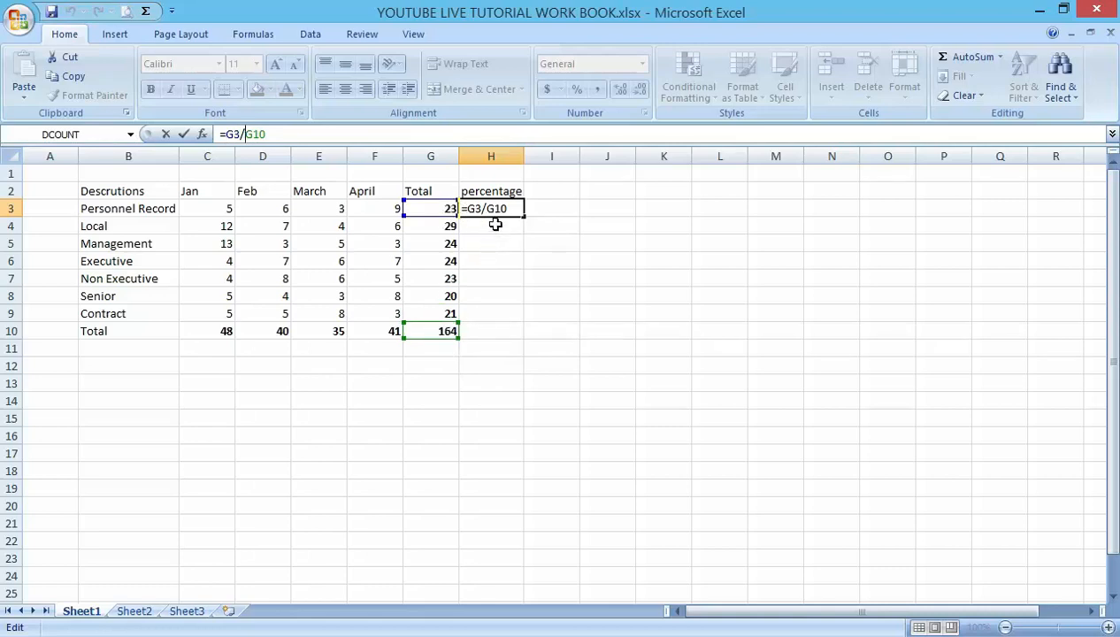
mouse_move(334, 252)
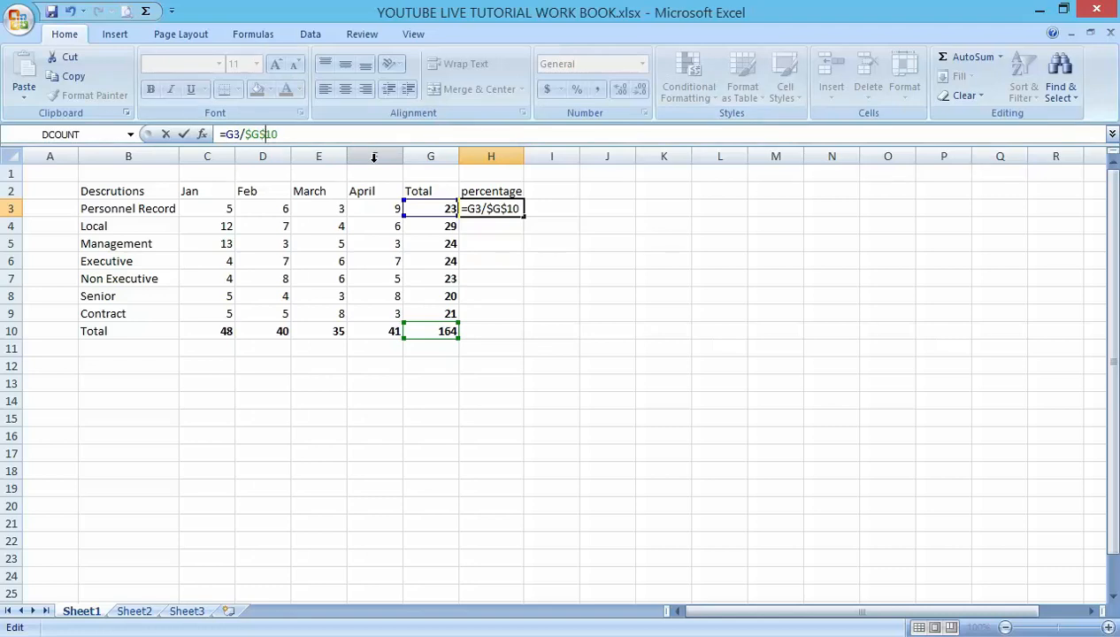
Commit the H3 formula as =G3/$G$10
key("Return")
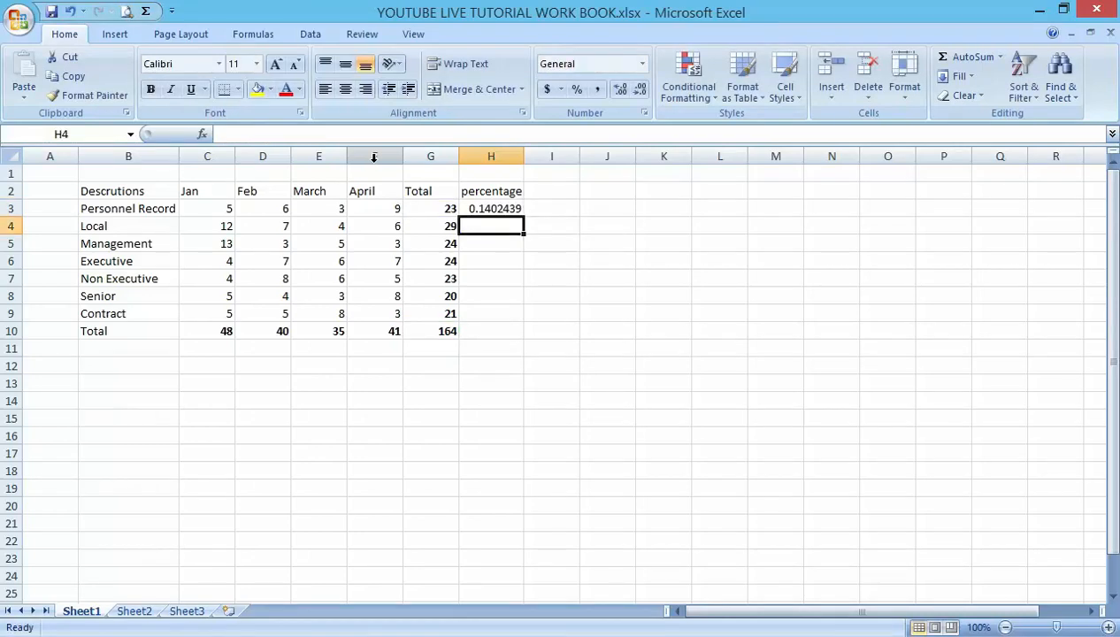
left_click(491, 208)
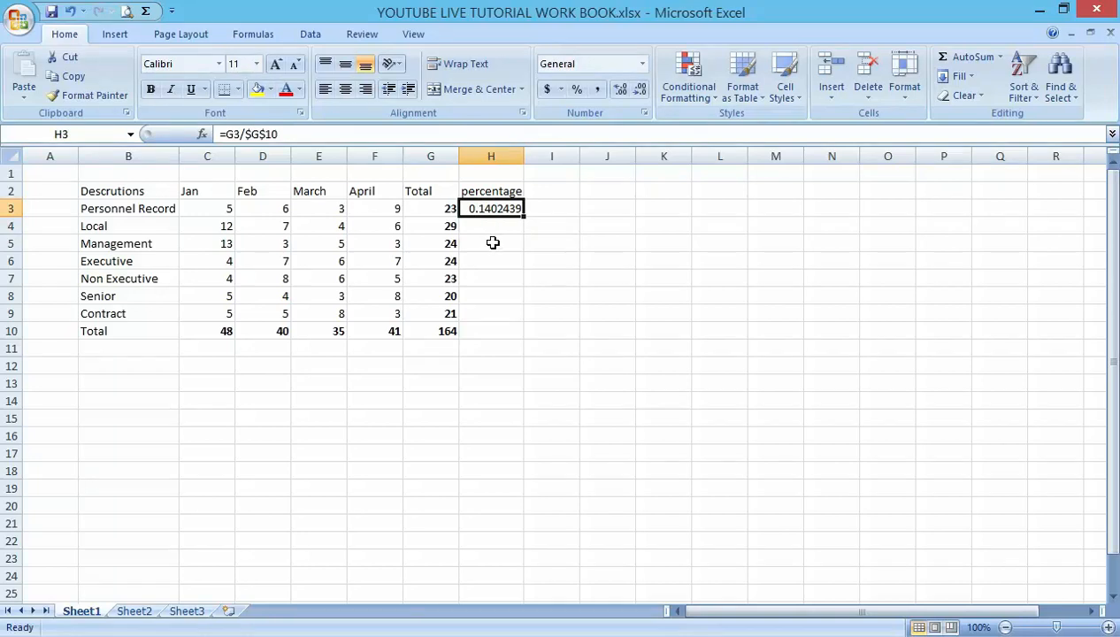
mouse_move(425, 42)
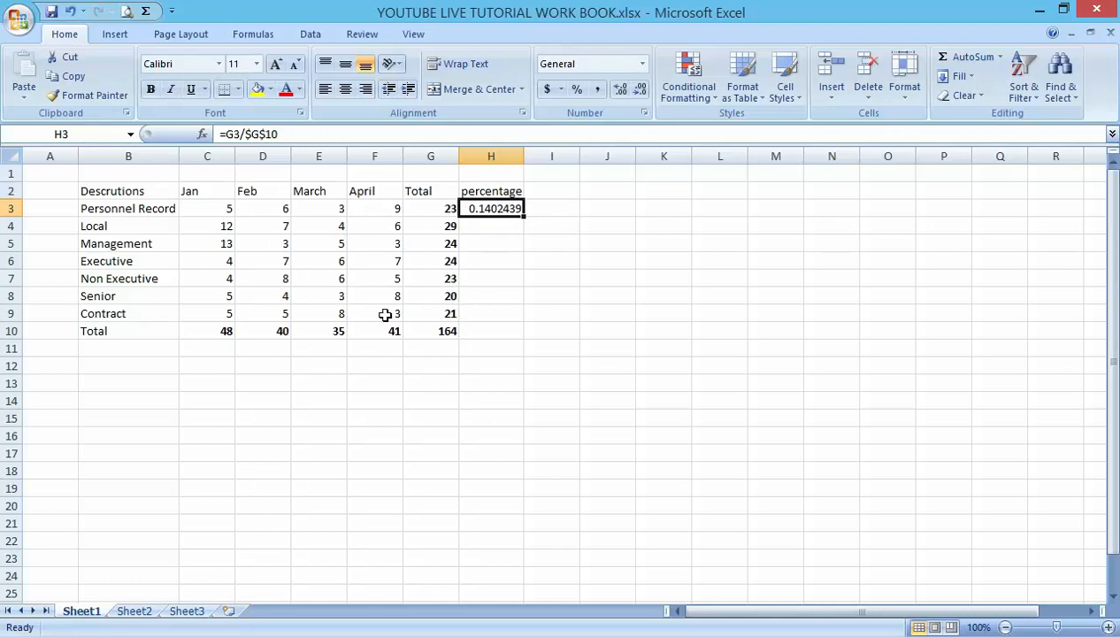
mouse_move(449, 331)
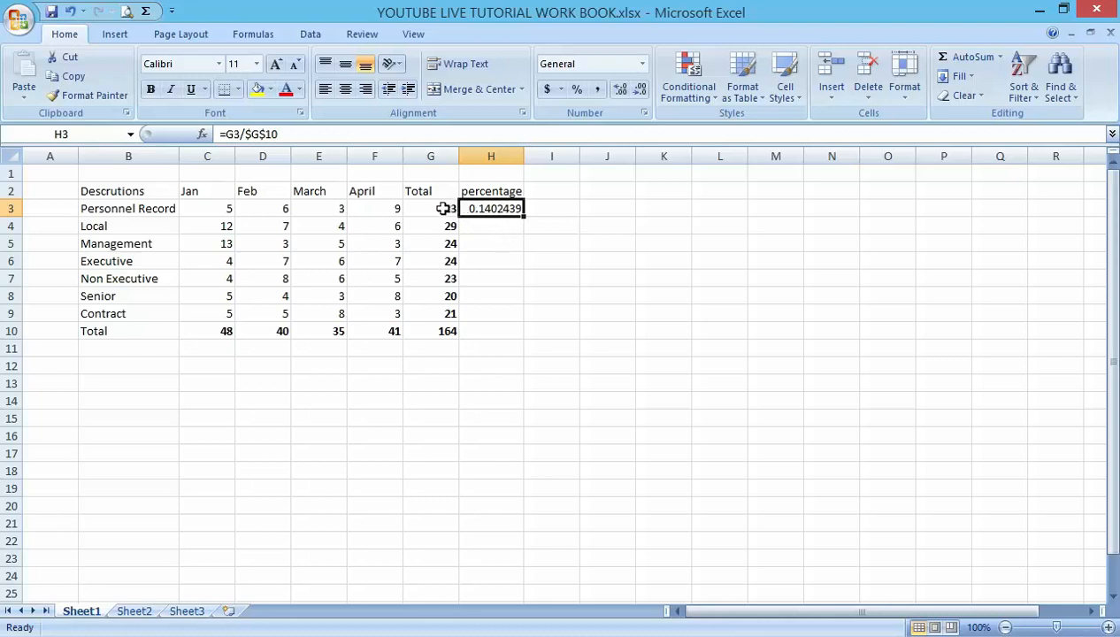
left_click(430, 208)
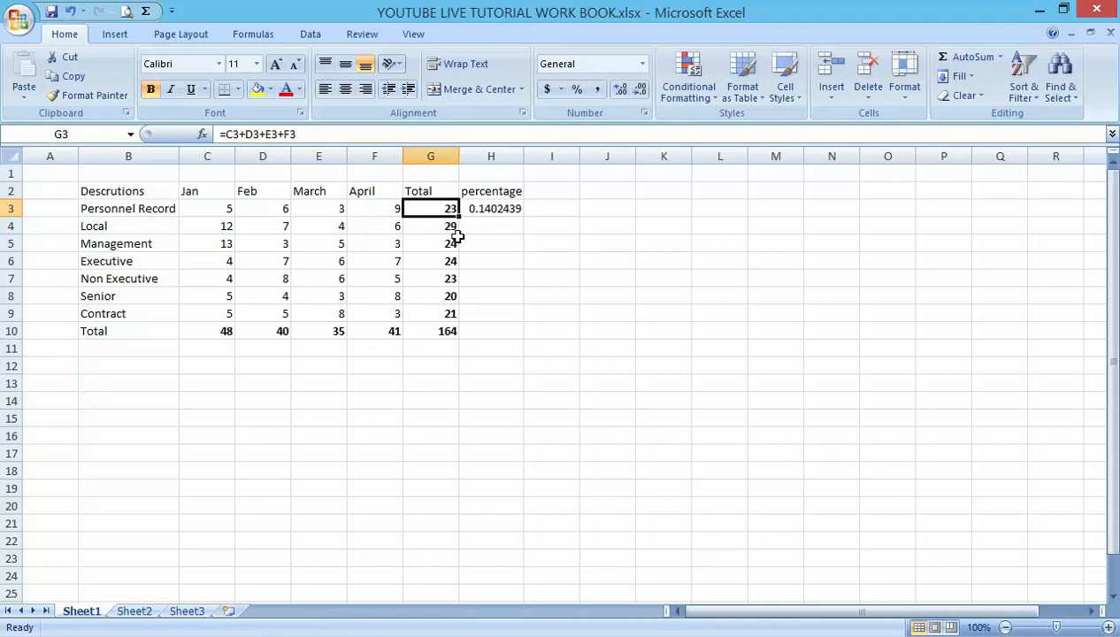
mouse_move(447, 226)
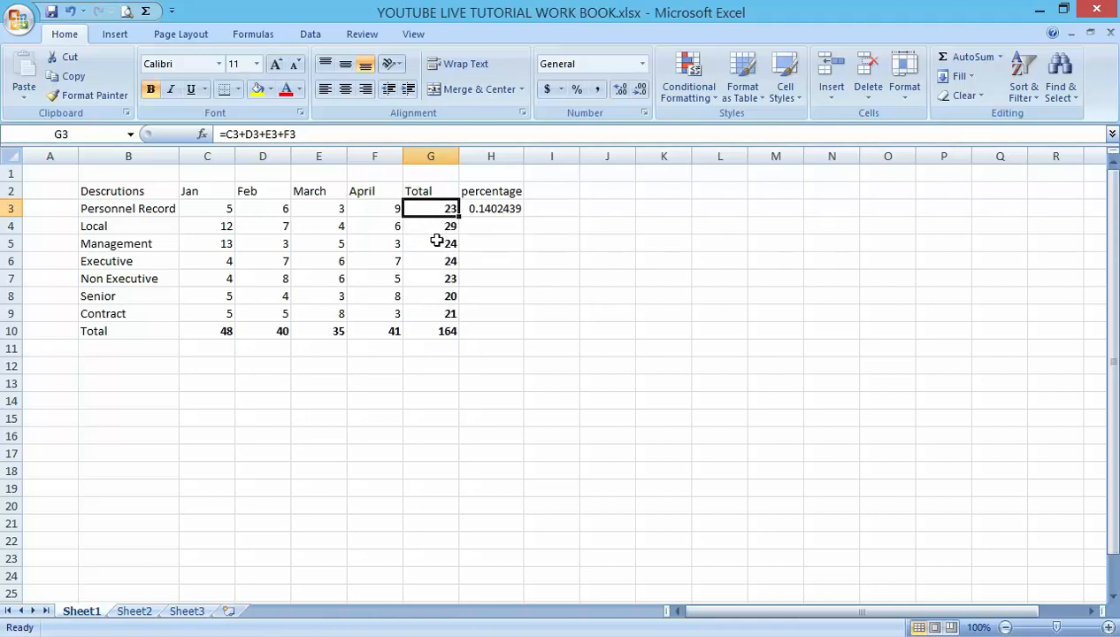
mouse_move(433, 319)
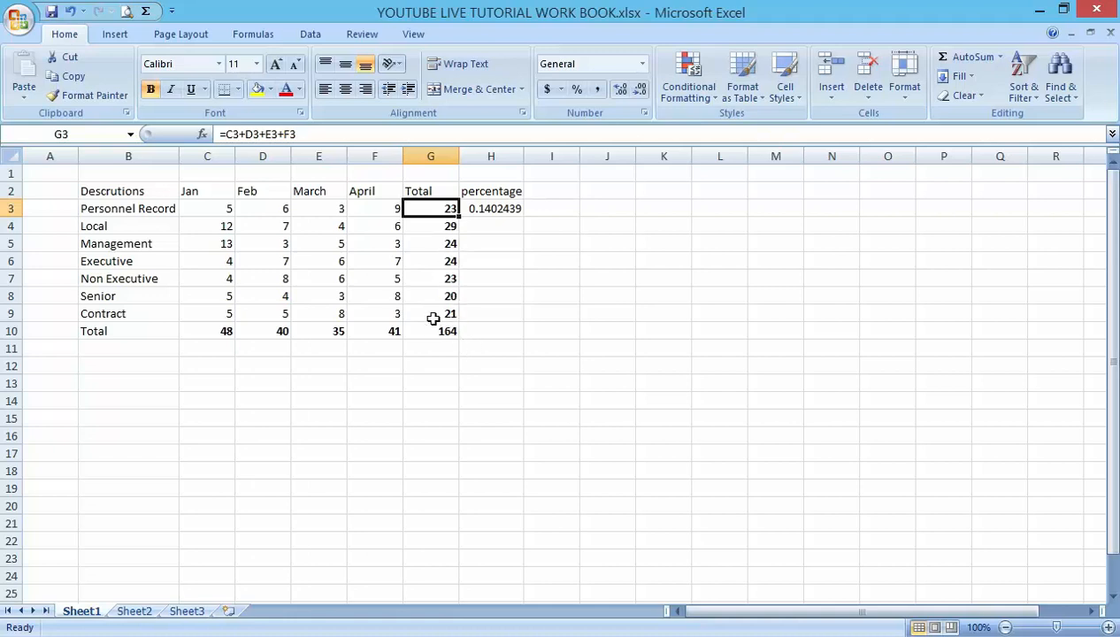
mouse_move(433, 232)
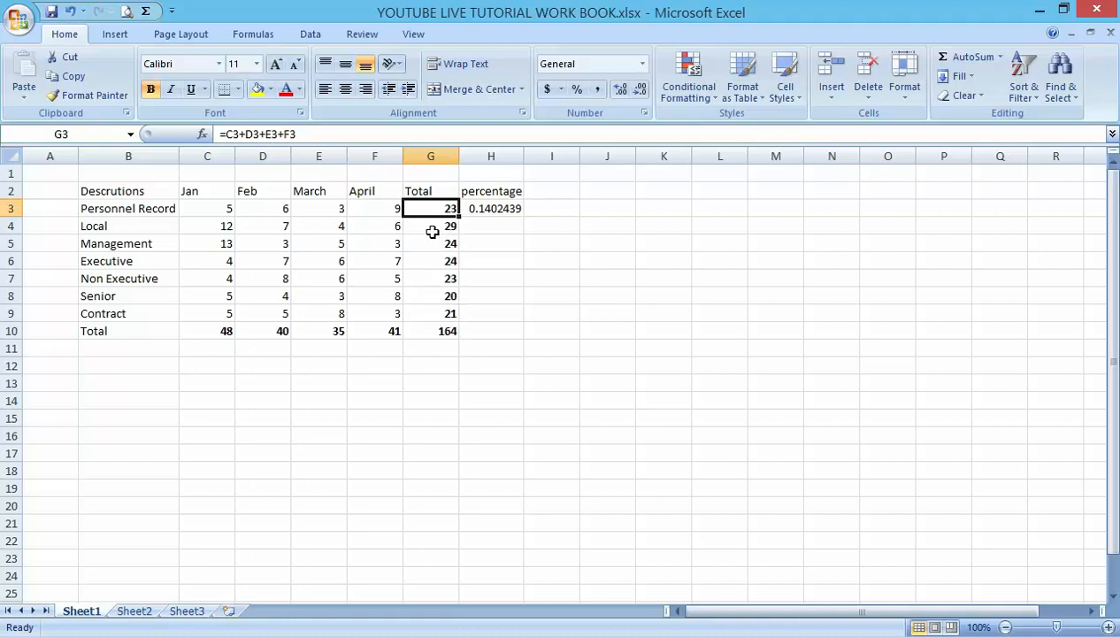
mouse_move(436, 228)
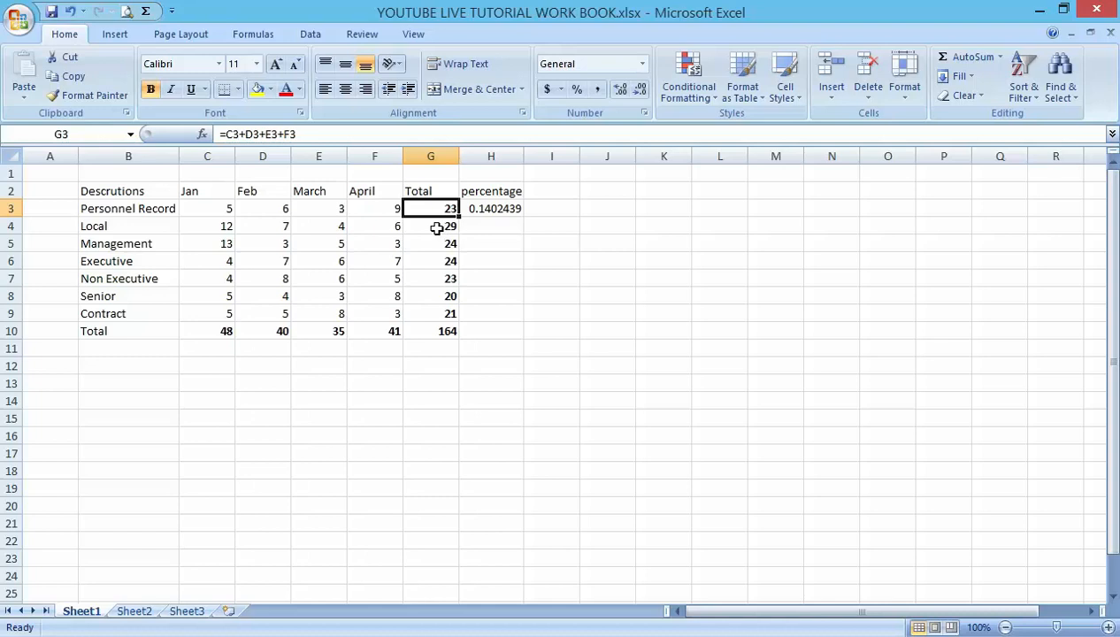
mouse_move(454, 245)
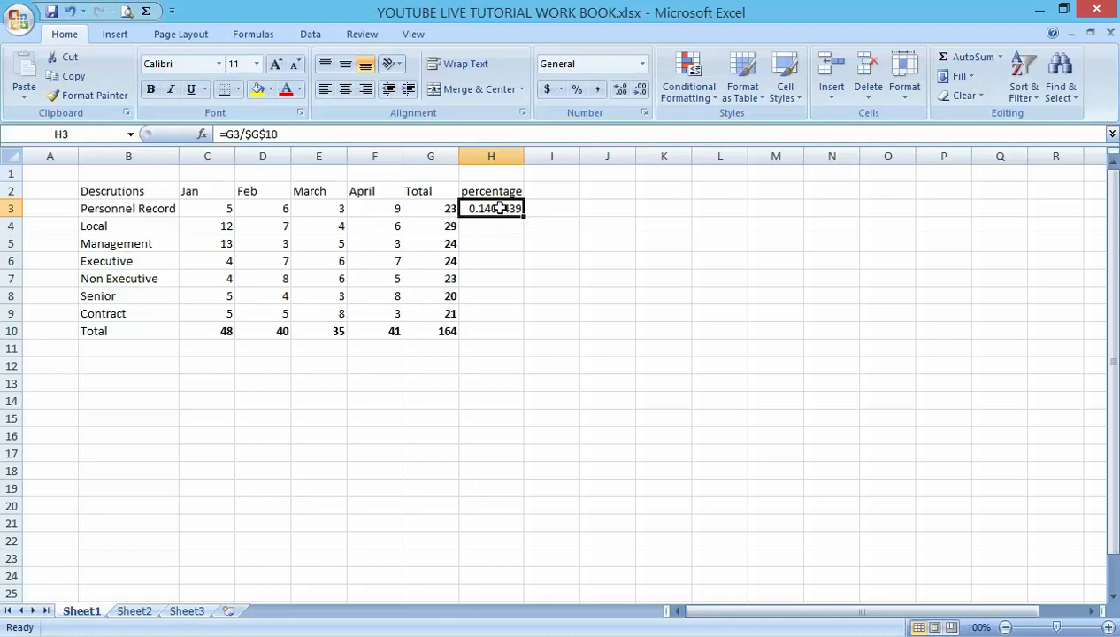
mouse_move(507, 217)
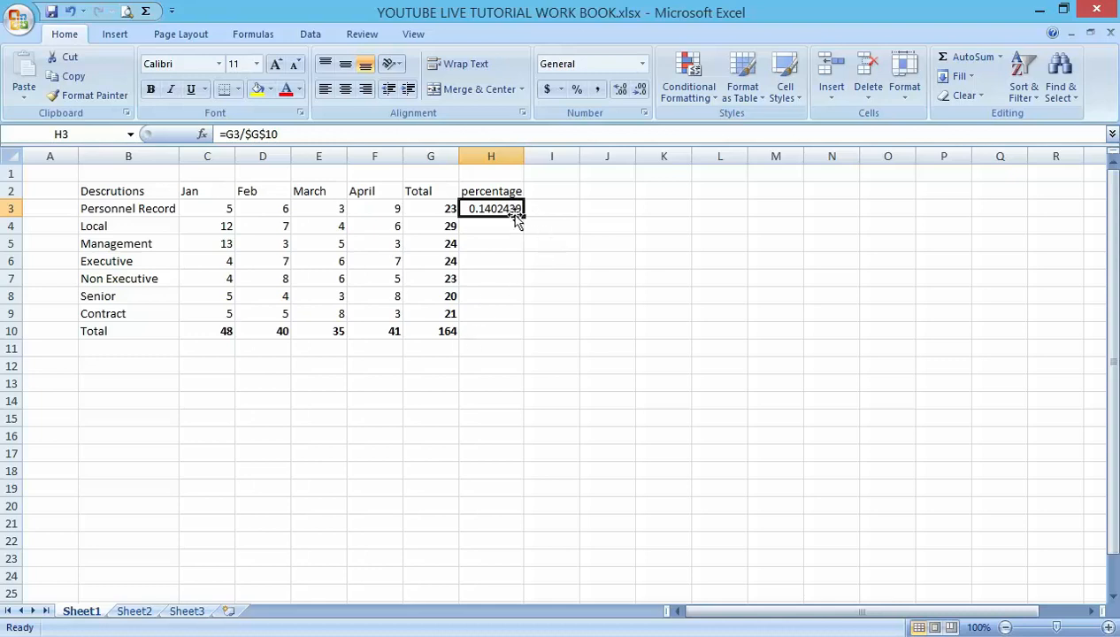
Fill =G3/$G$10 down H3:H9, giving fractions 0.1219512 to 0.1768293
left_click_drag(519, 207, 519, 261)
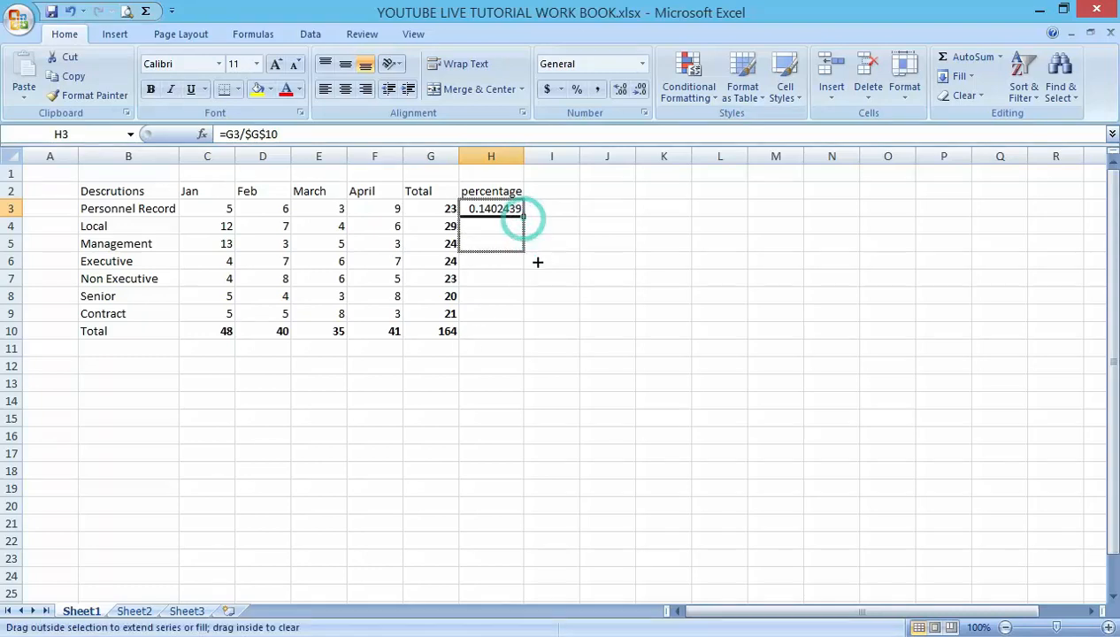
left_click_drag(538, 209, 494, 313)
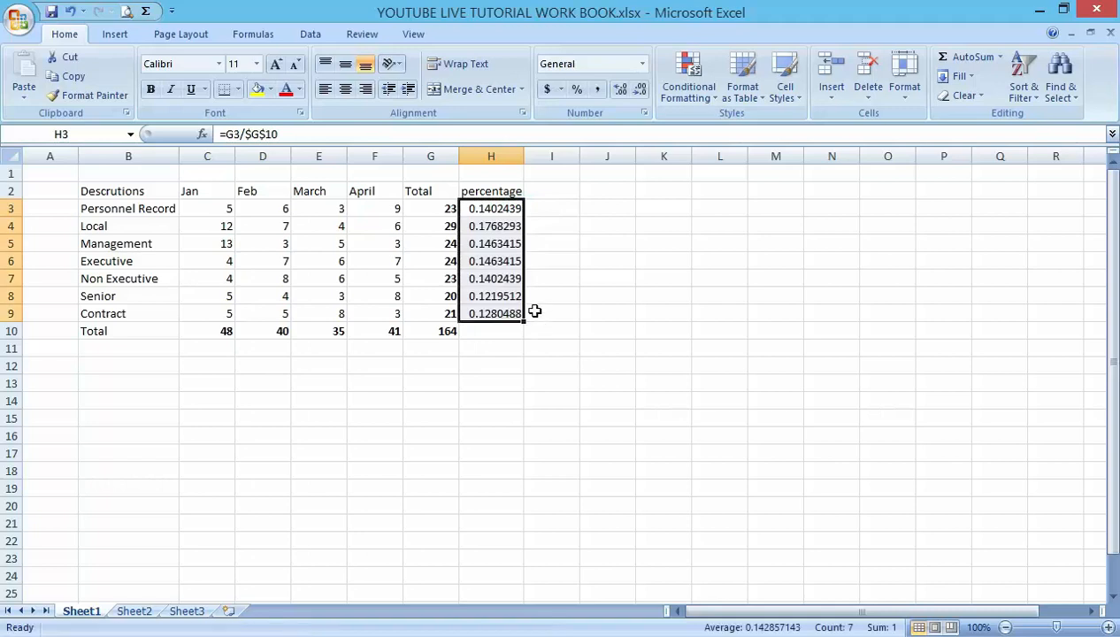
mouse_move(487, 325)
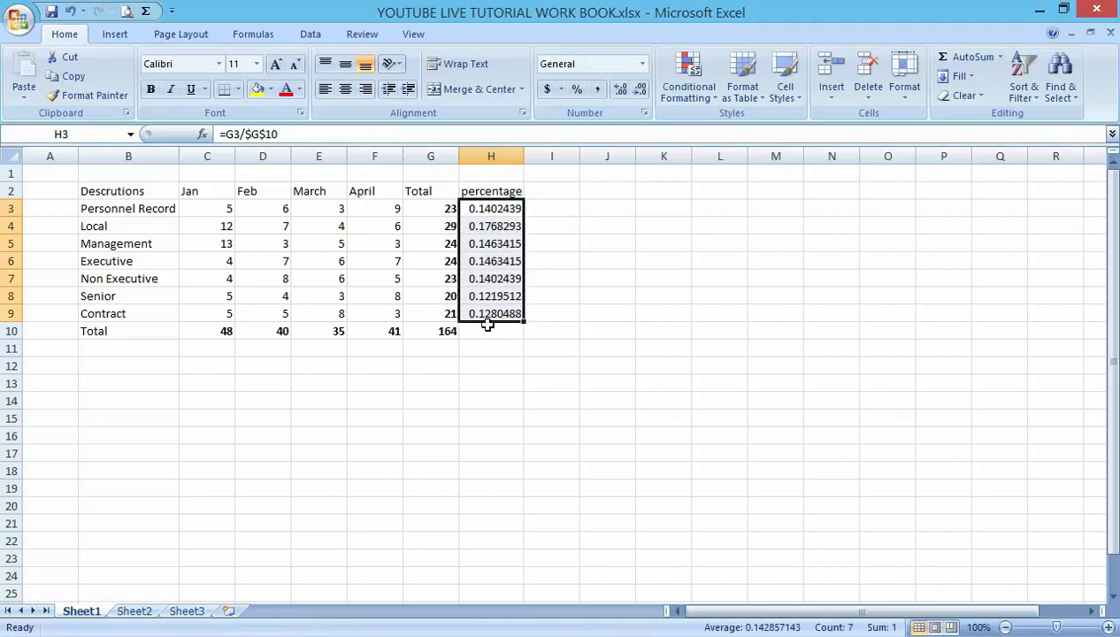
mouse_move(500, 379)
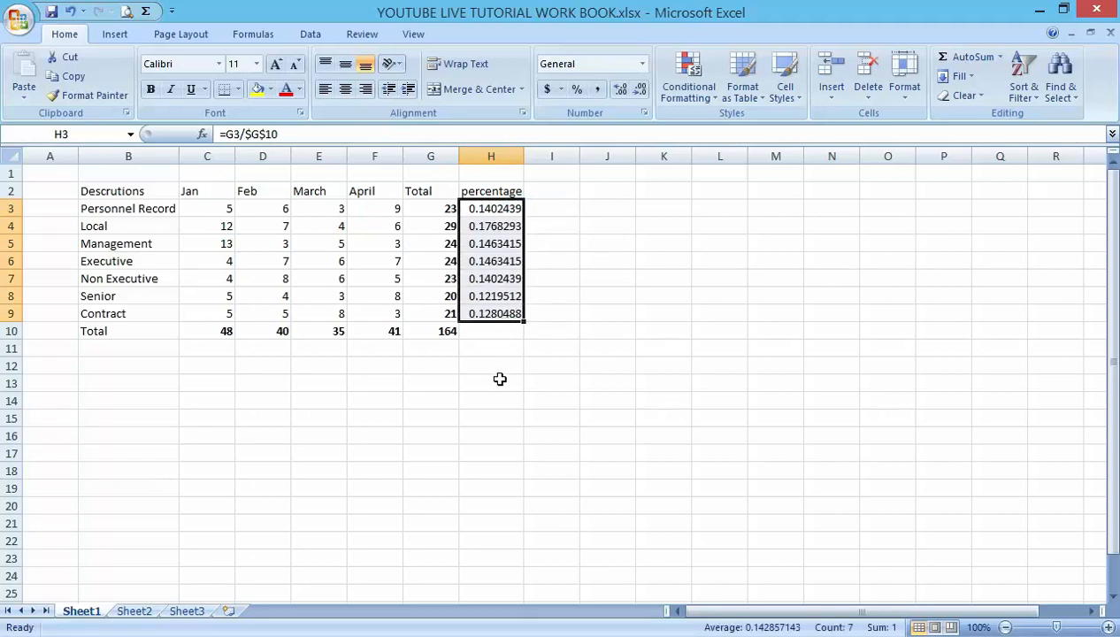
mouse_move(491, 324)
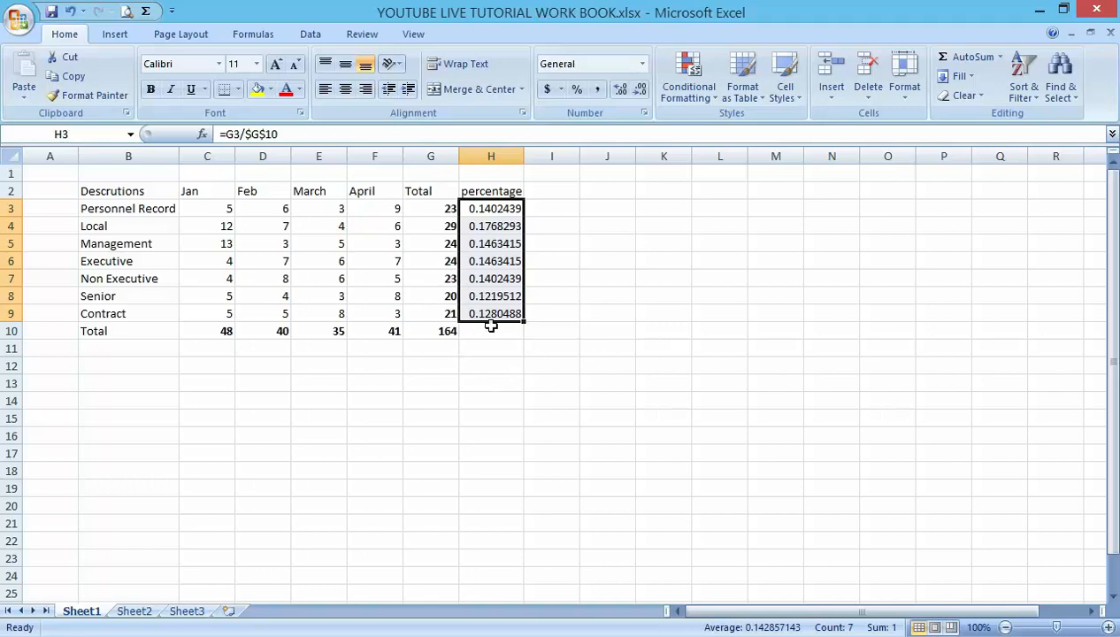
mouse_move(584, 112)
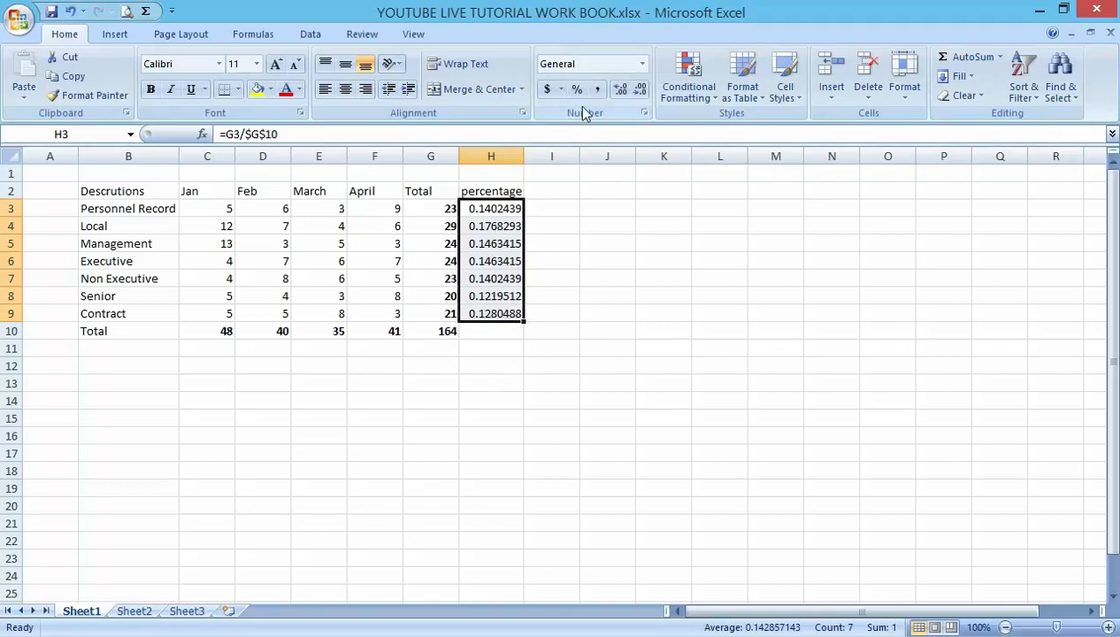
mouse_move(517, 261)
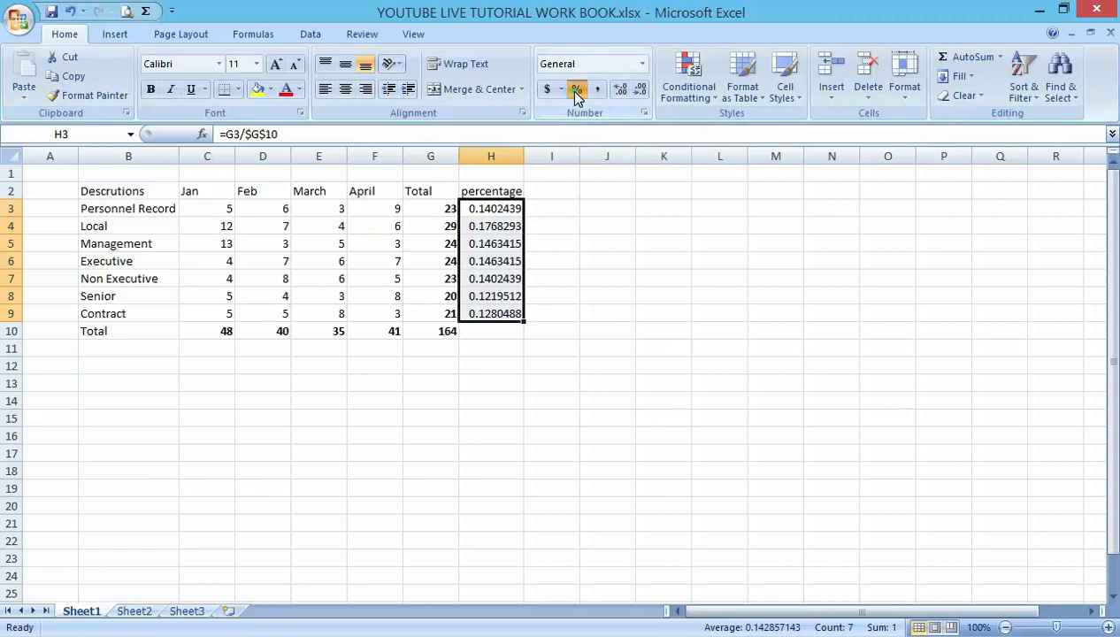
Apply Percent Style to H3:H9, showing 12% to 18%
left_click(576, 88)
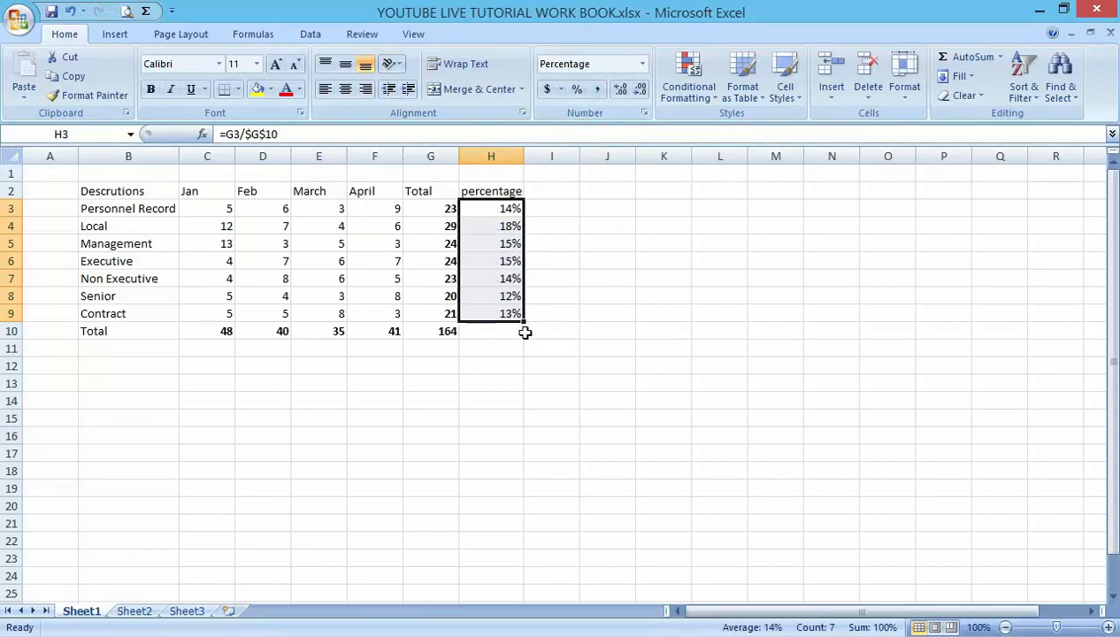
mouse_move(509, 338)
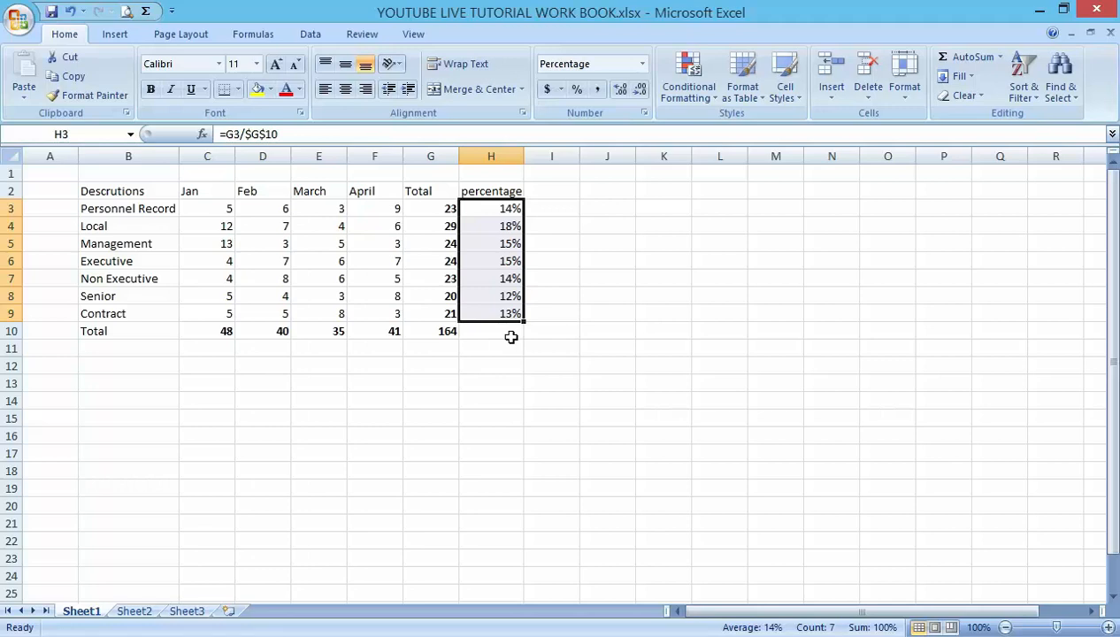
mouse_move(558, 374)
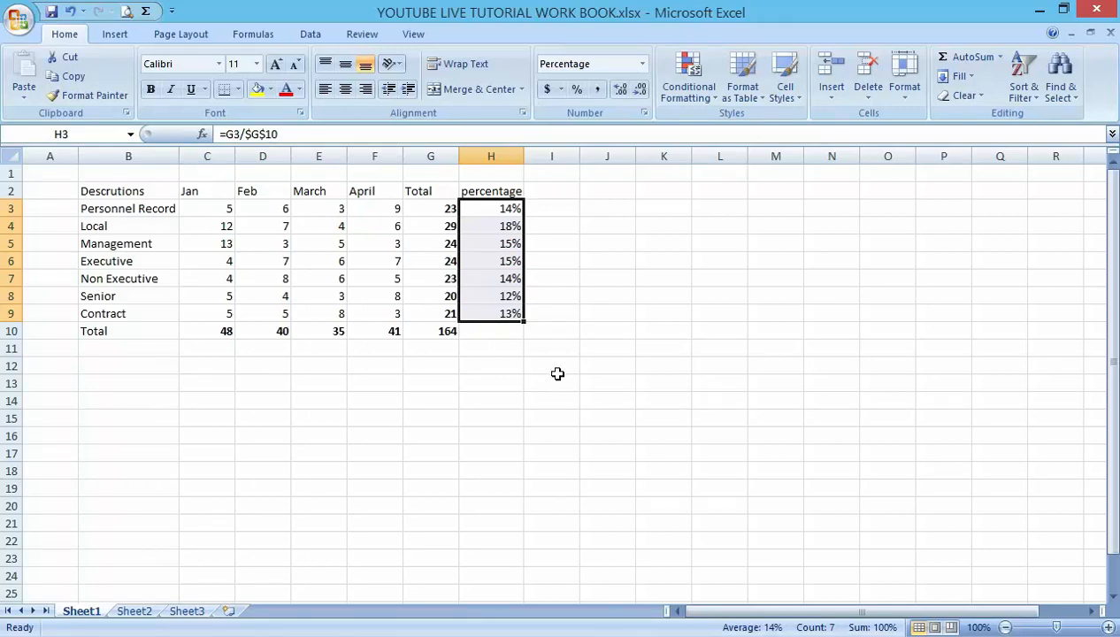